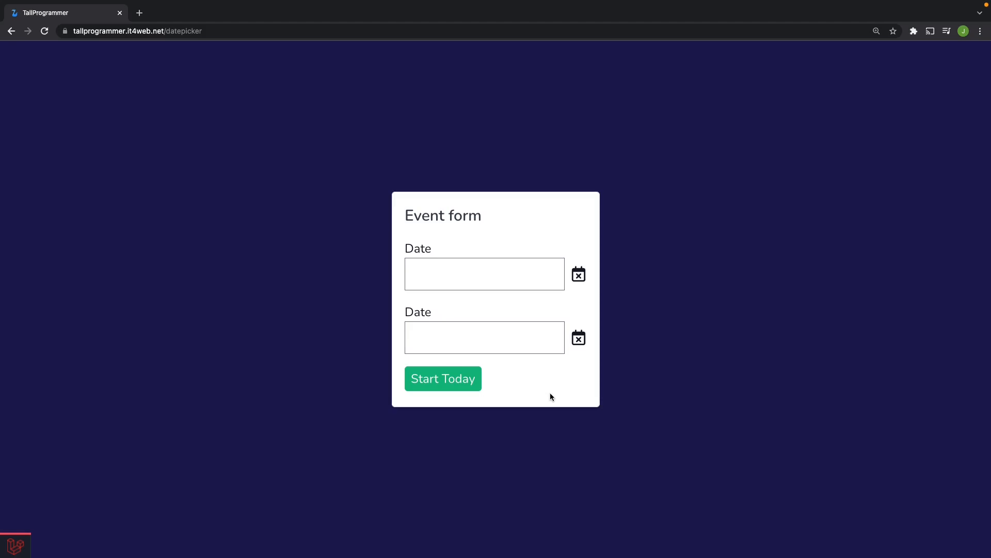
Open and close the first date's calendar, try Start Today, then scroll the form.
click(484, 274)
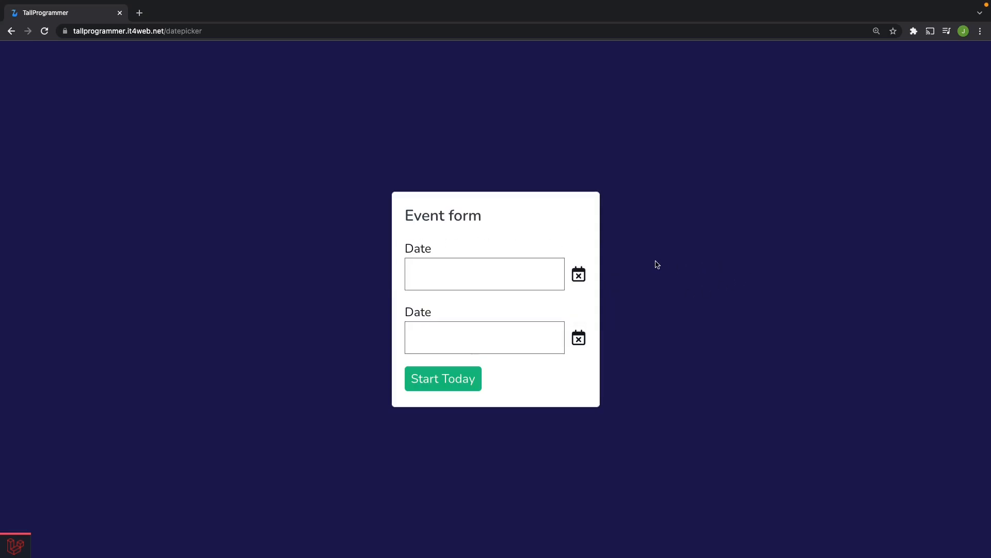
click(484, 273)
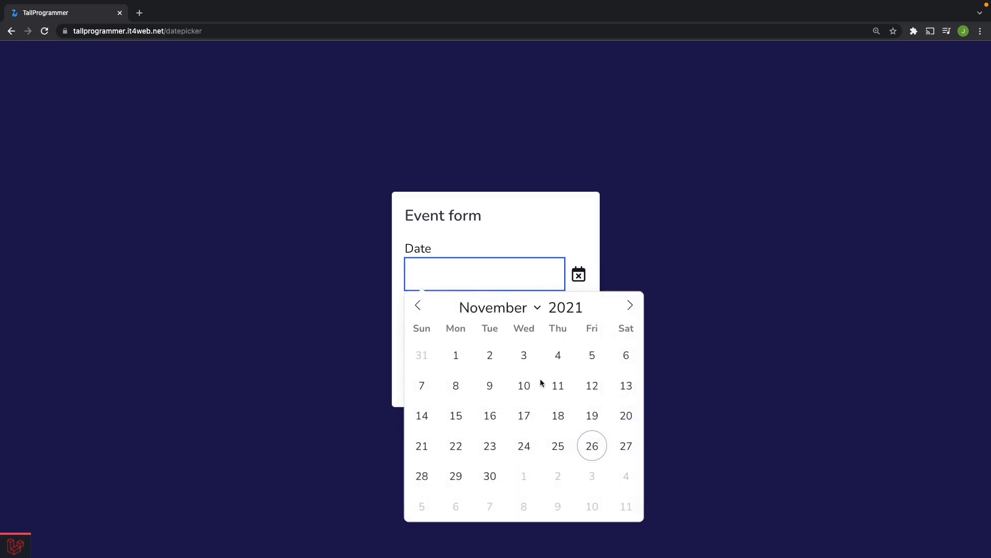
click(524, 385)
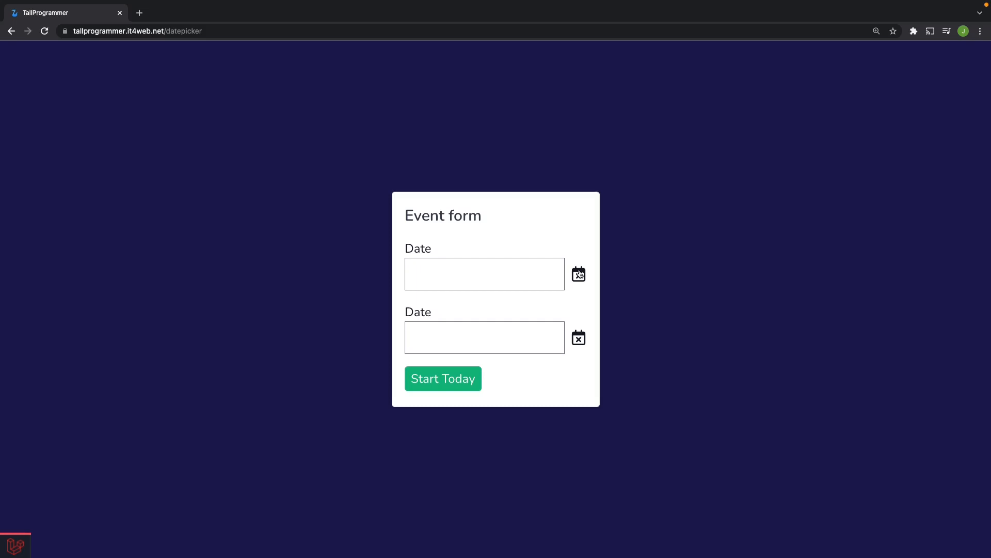
mouse_move(538, 293)
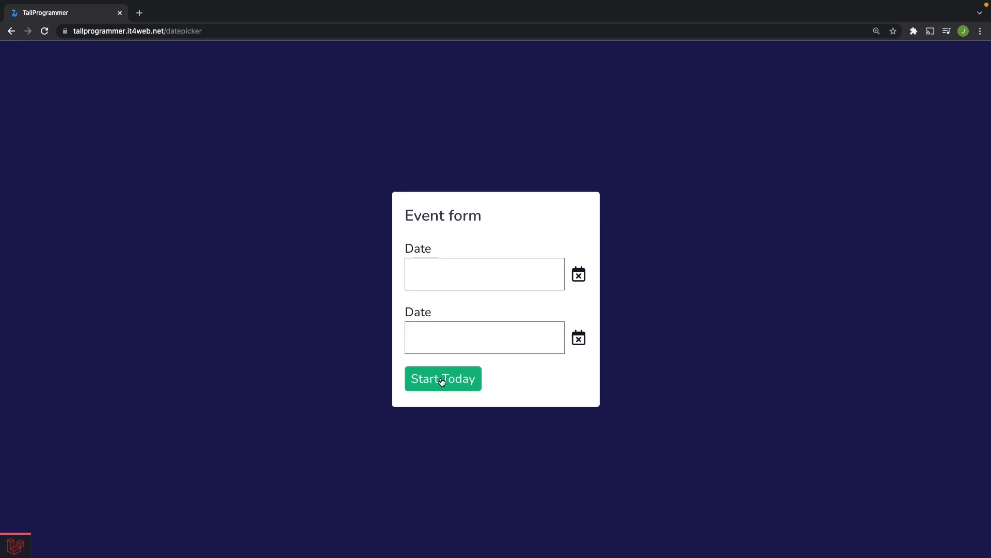
click(443, 378)
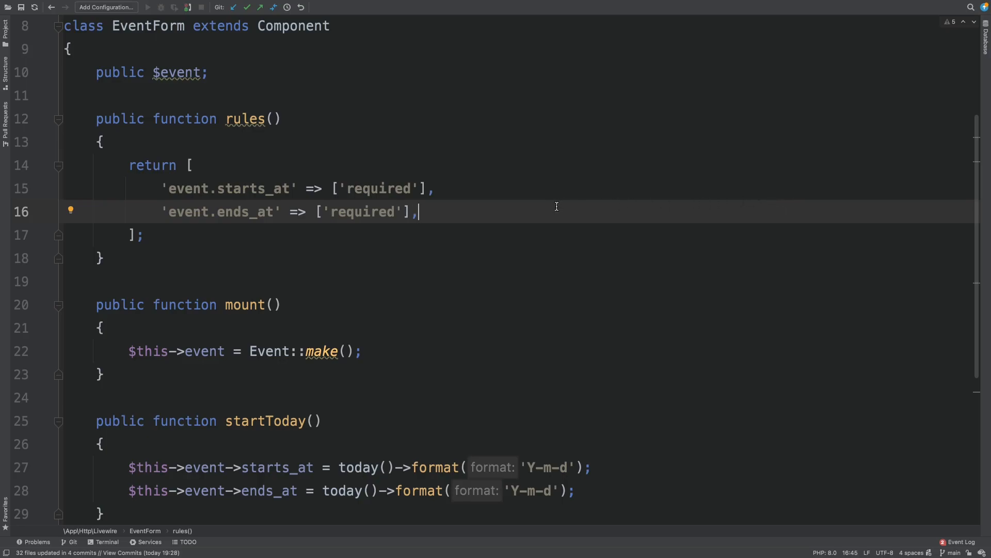
mouse_move(507, 206)
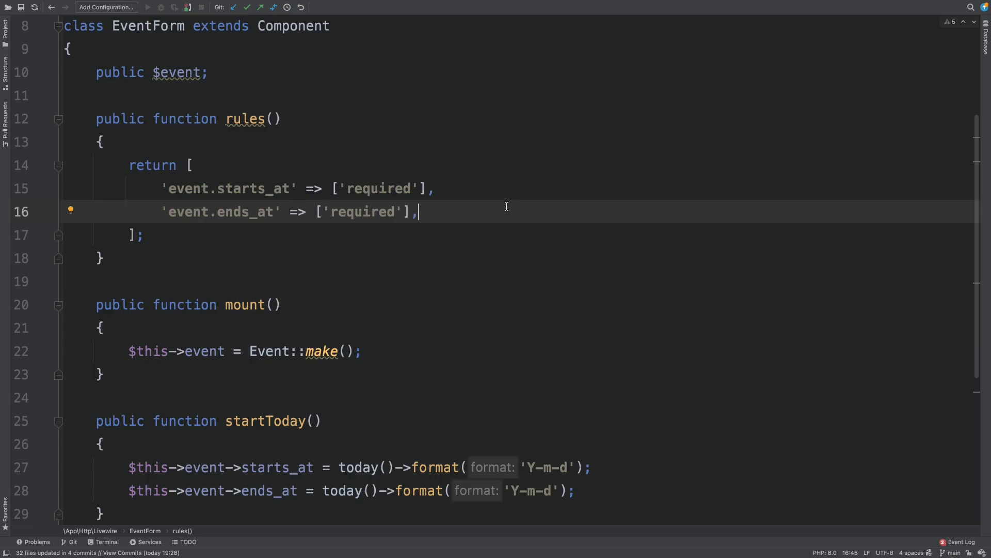
mouse_move(296, 206)
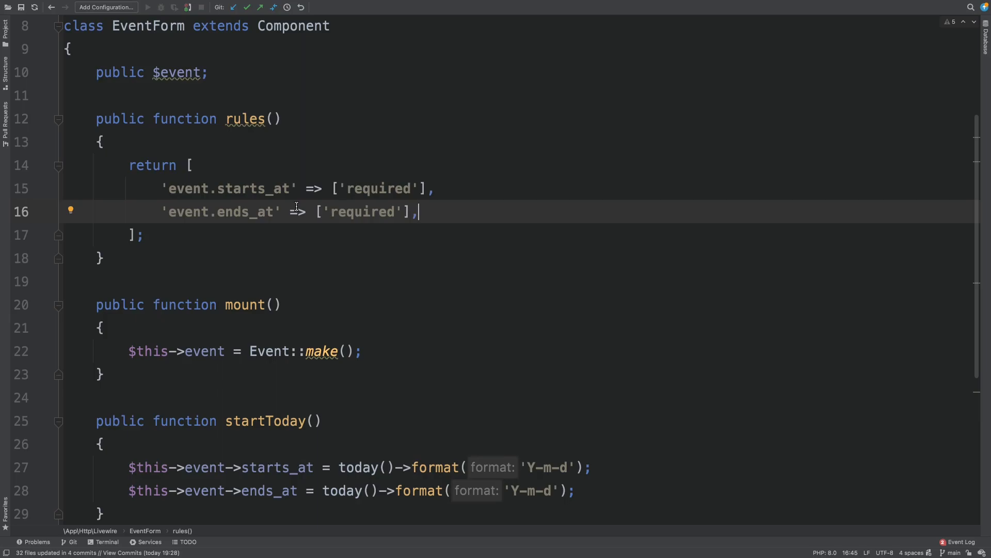
scroll(down, 3)
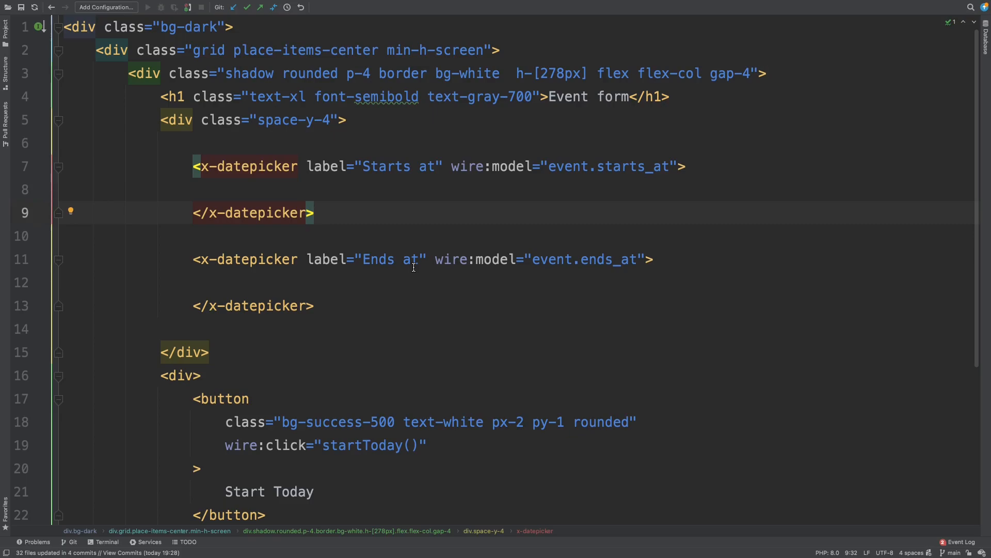
mouse_move(282, 225)
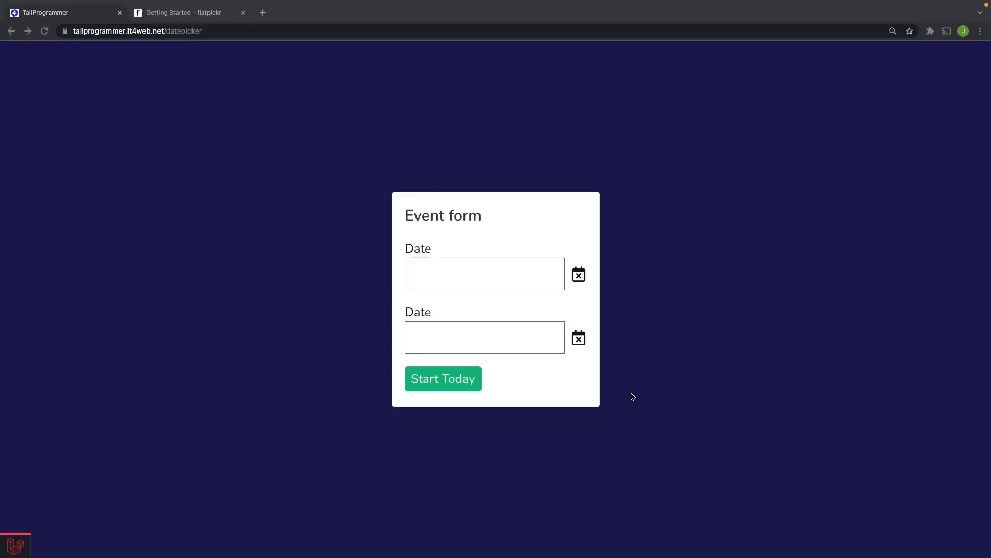
Focus both date fields, then select flatpickr's CDN stylesheet and script tags in the docs.
click(484, 337)
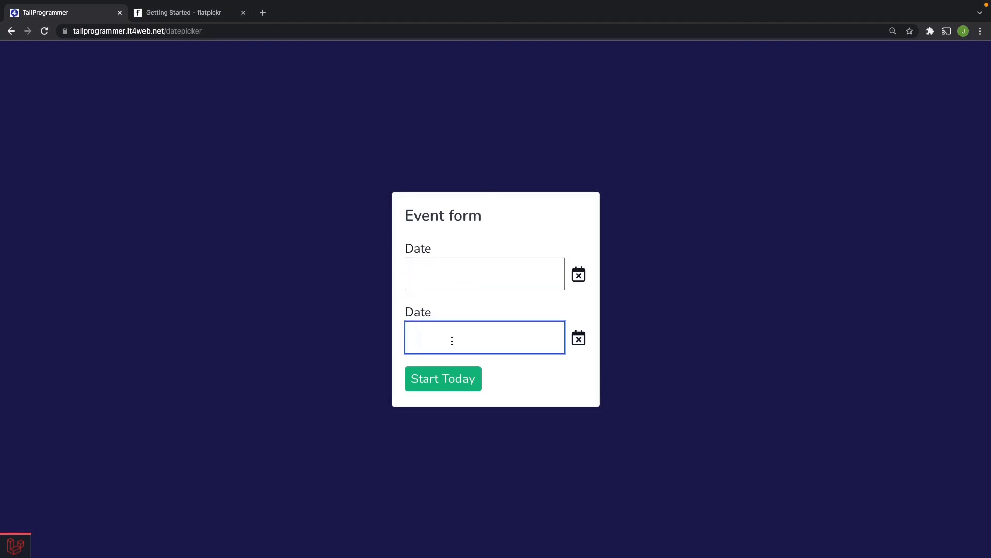
click(484, 273)
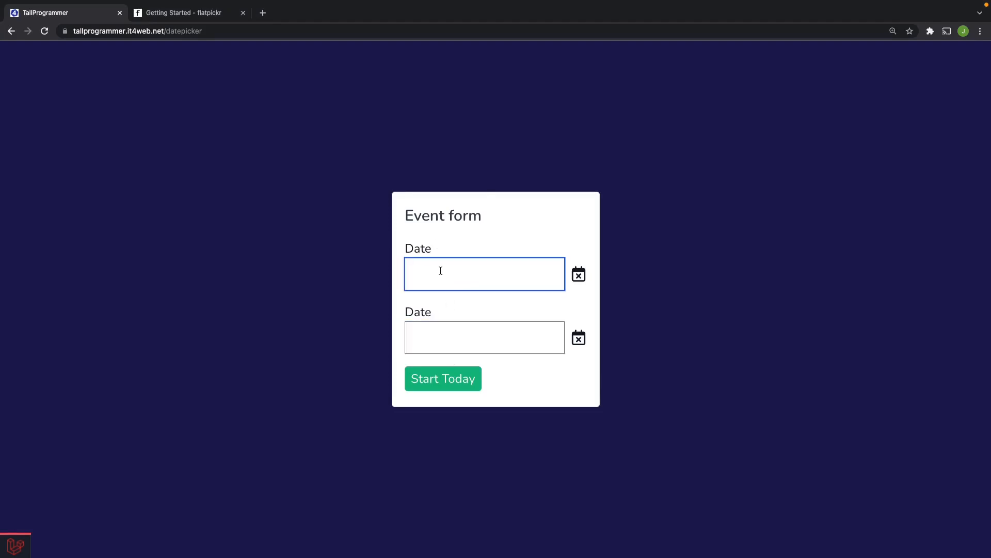
mouse_move(227, 115)
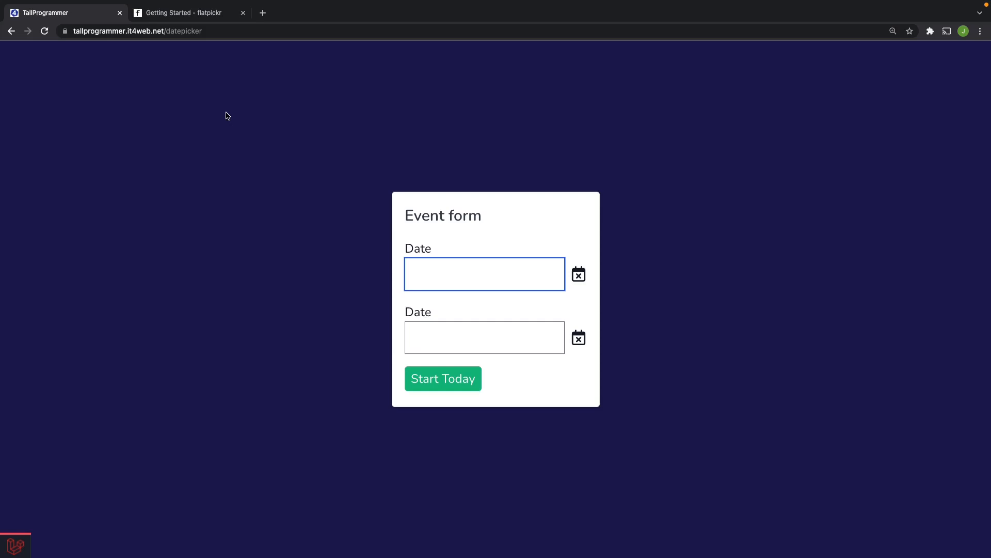
click(185, 12)
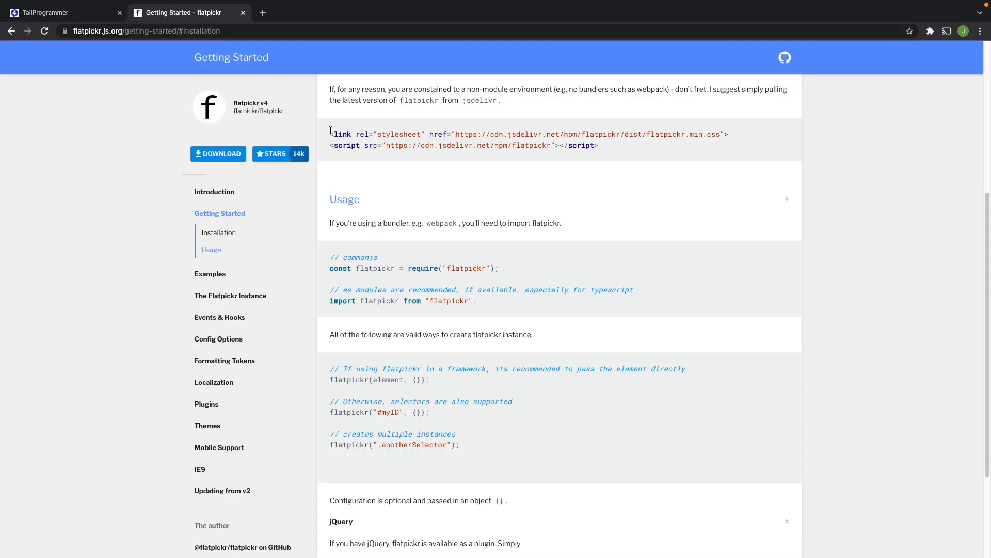
drag(330, 134, 598, 145)
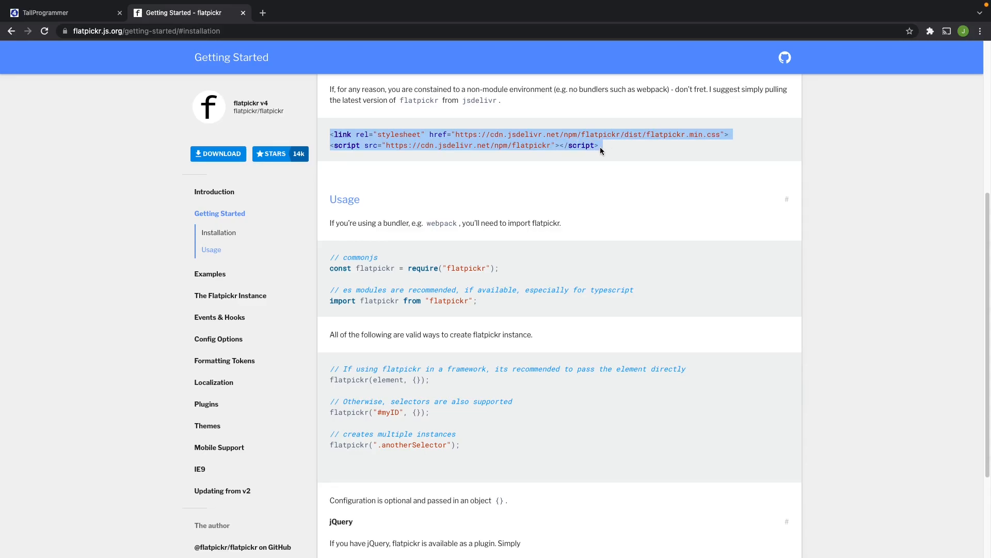
click(60, 13)
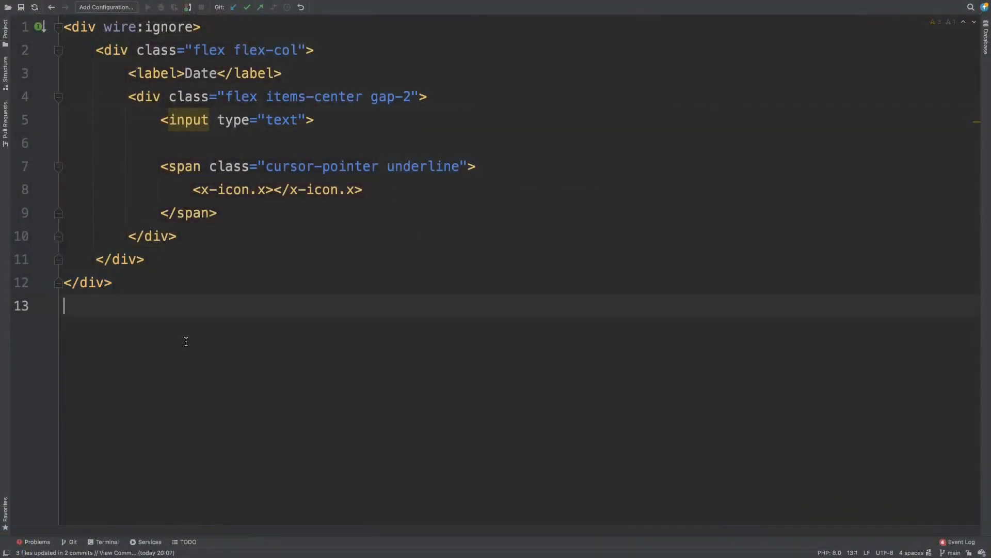
text(@once)
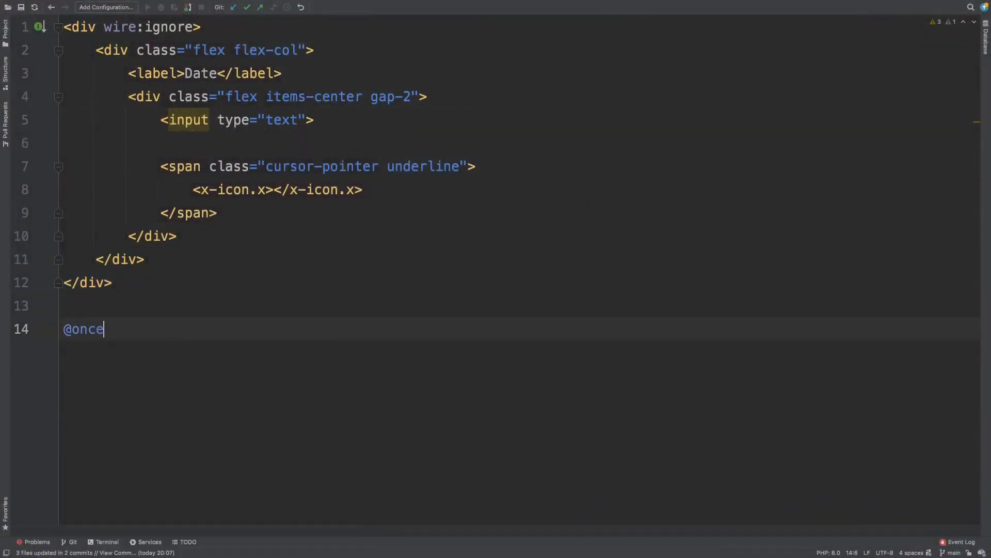
key(Enter)
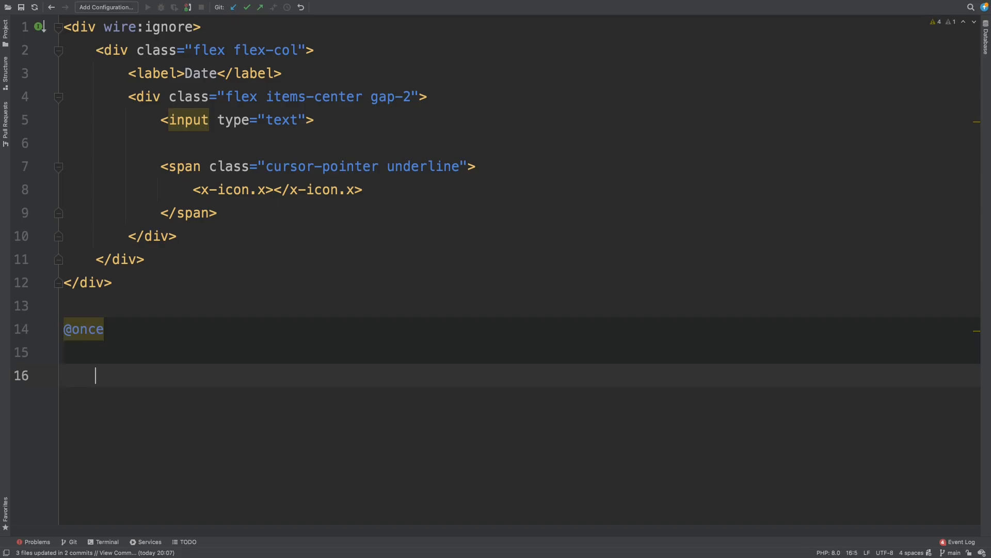
text(@endonce)
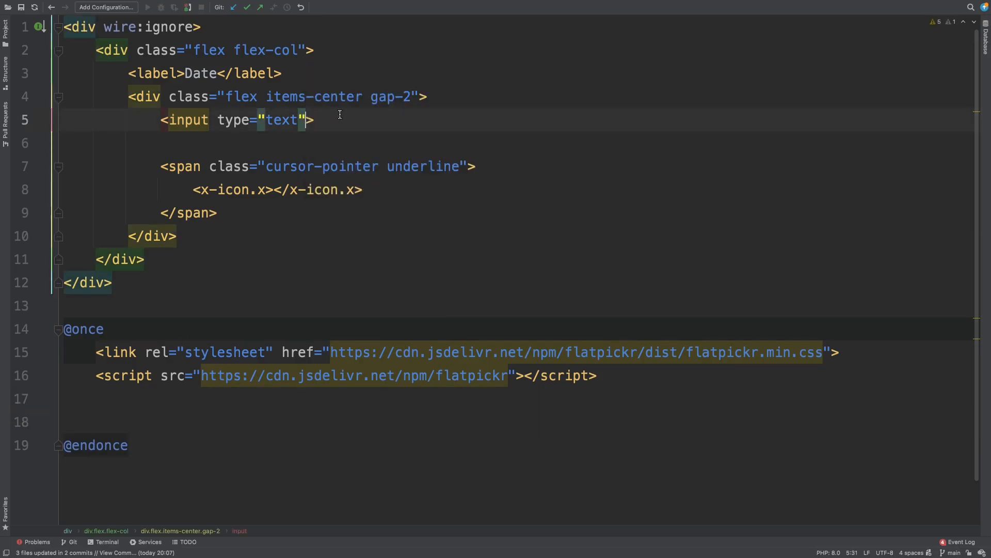
text(id="")
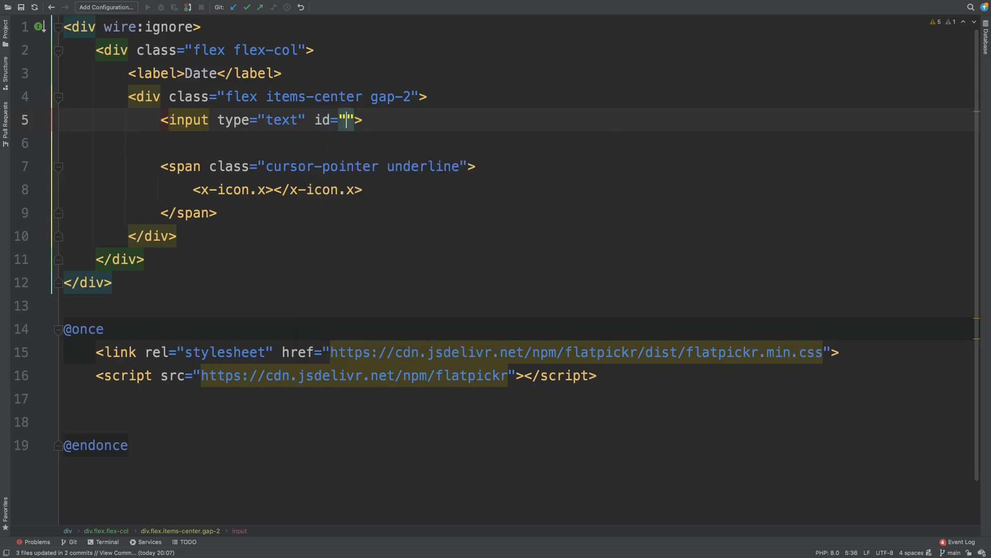
text(myDatepicker)
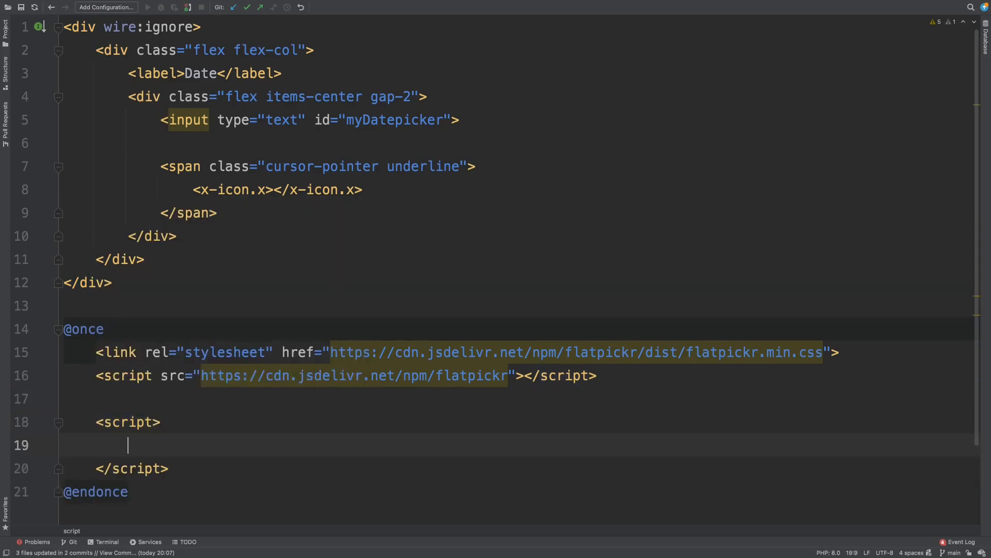
Begin a script calling flatpickr('#myDatepicker', { on the input.
text(flatpickr)
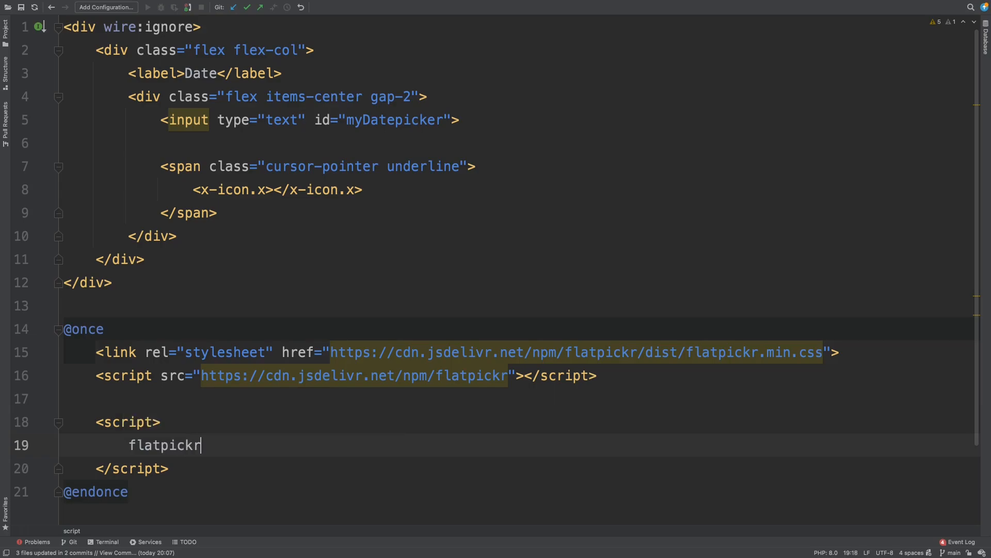
text(('#'))
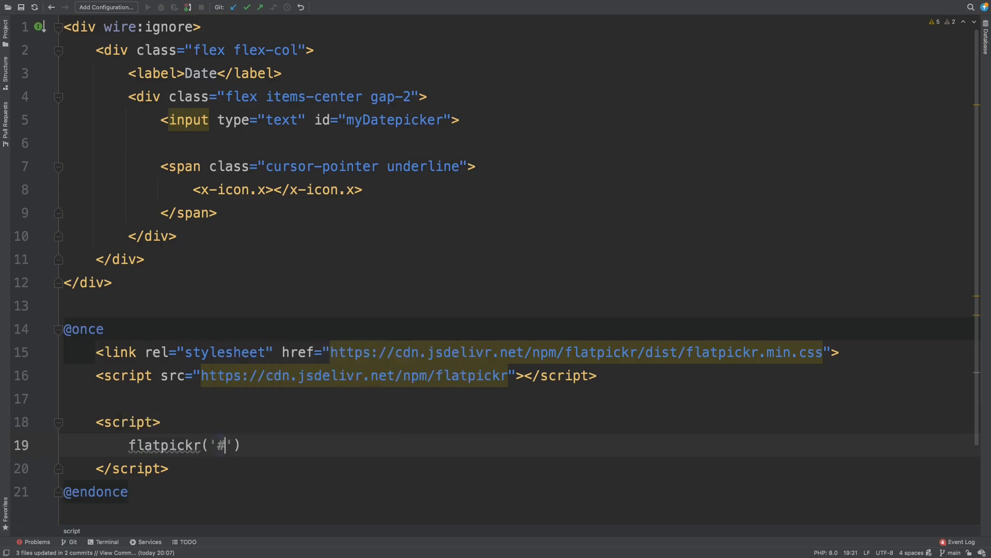
text(myDa)
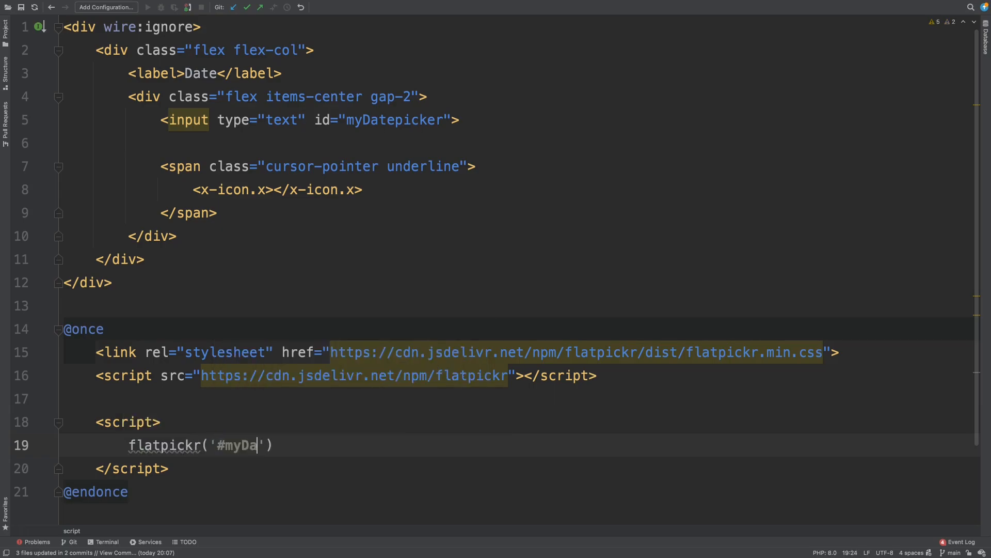
text(tepicker)
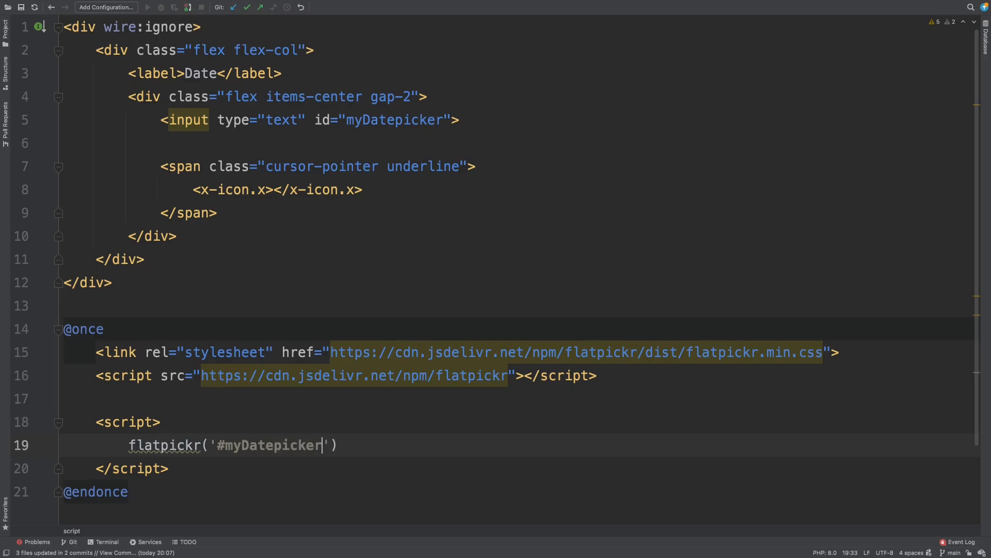
text(,)
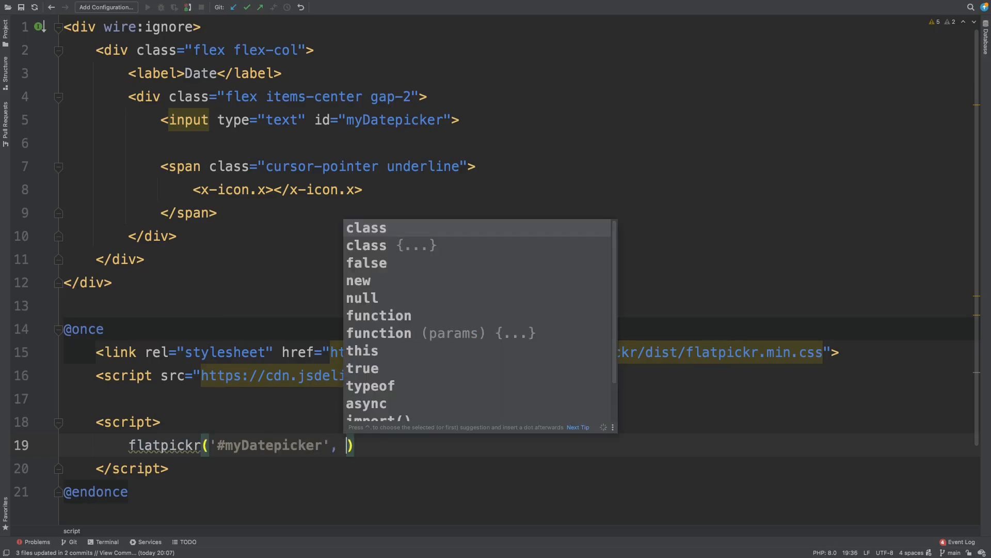
text({)
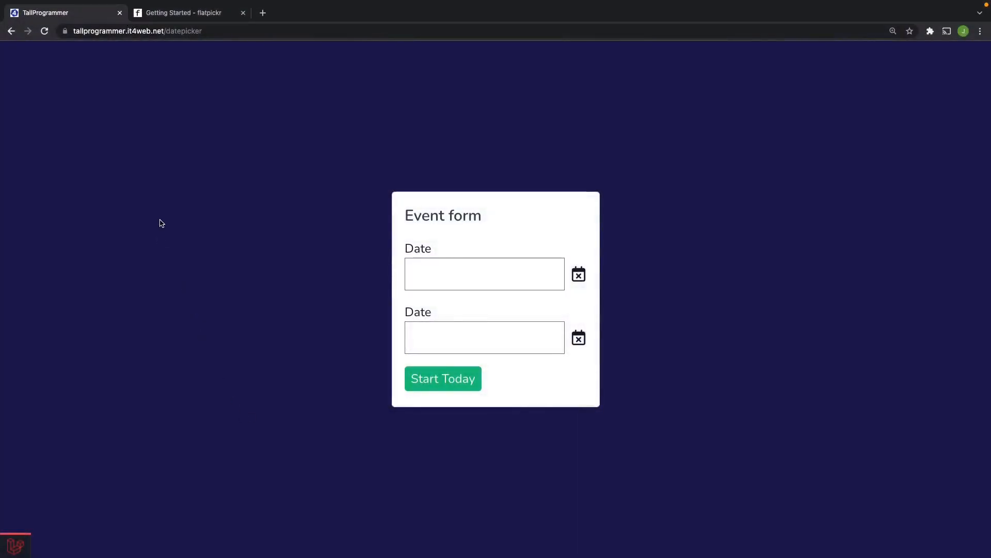
Test the first and second Date fields with DevTools open.
click(485, 274)
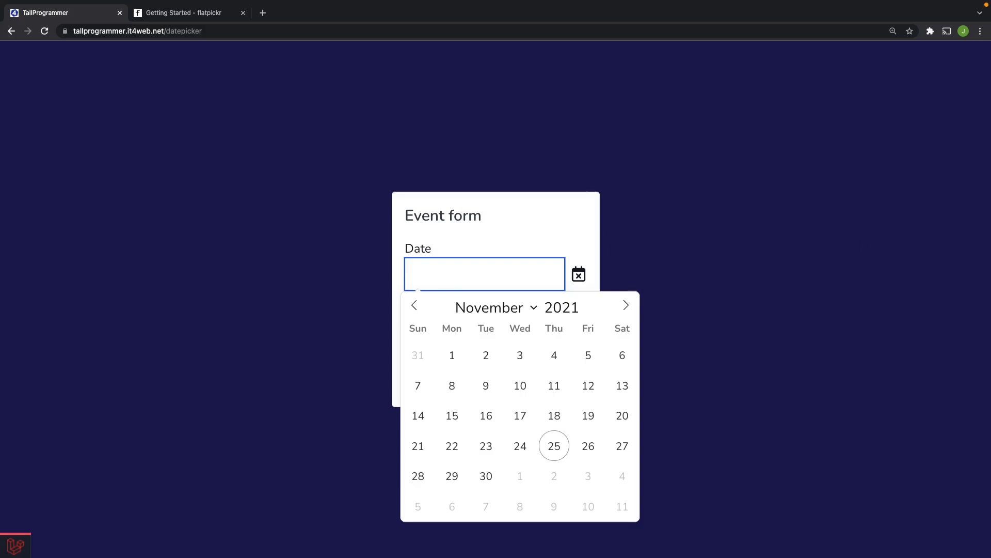
key(F12)
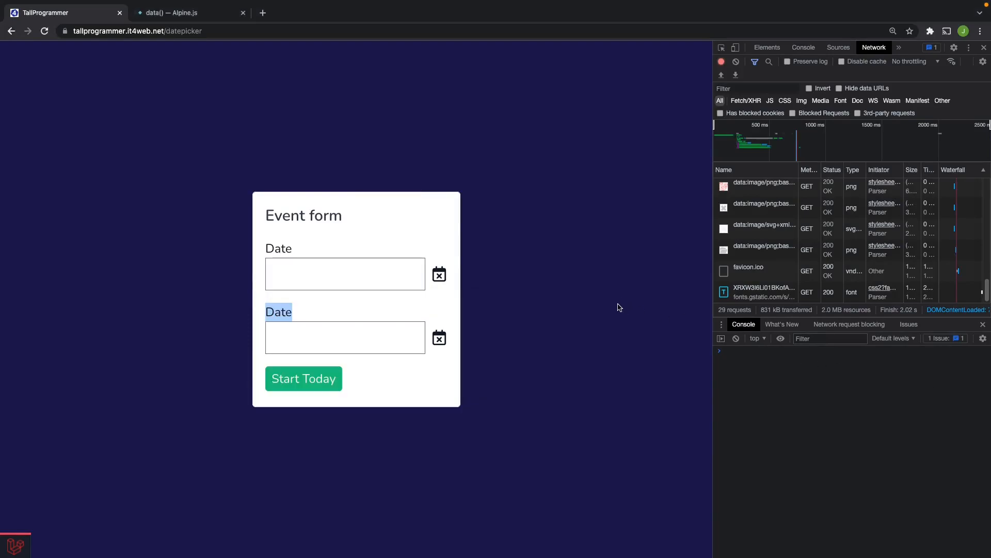
click(345, 337)
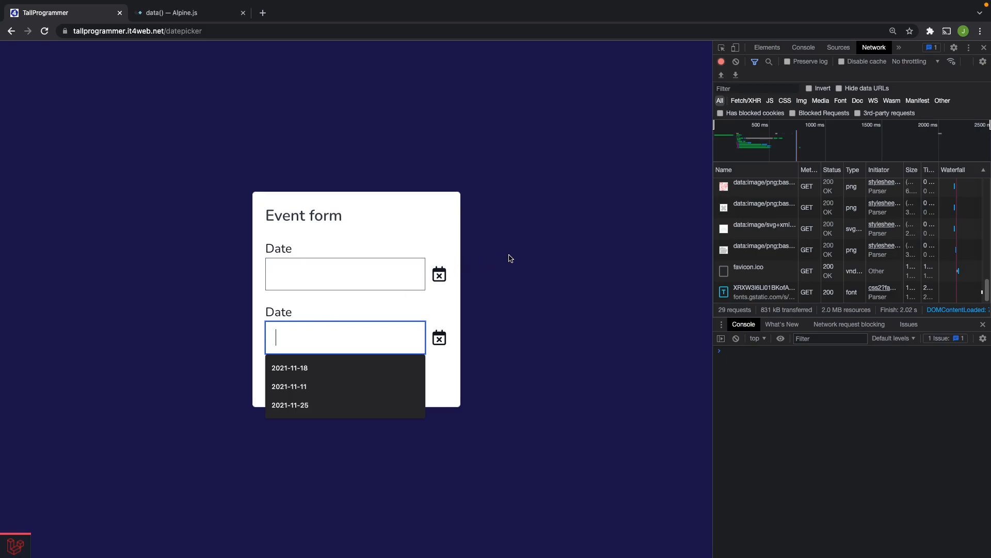
mouse_move(553, 253)
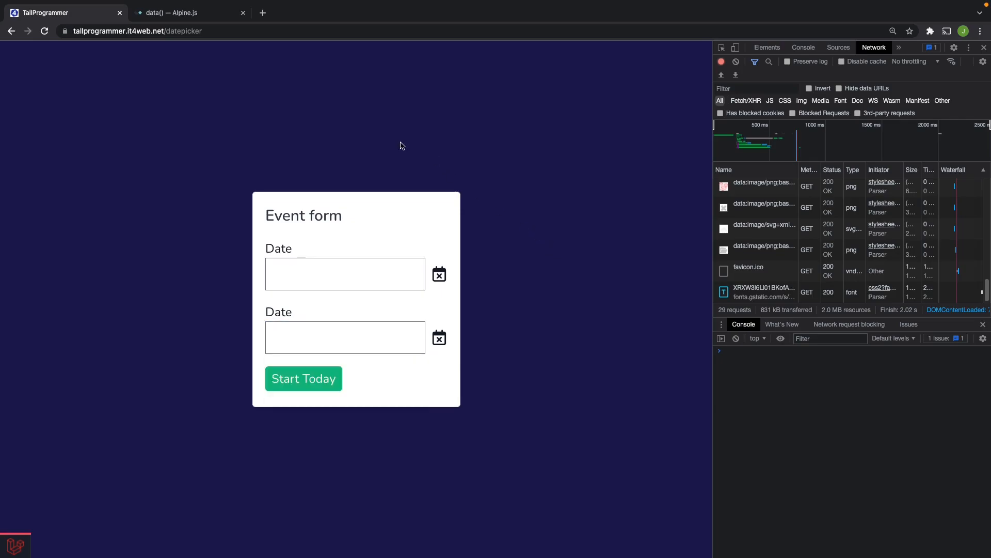
Select the example component <script> block in the Alpine.data documentation.
click(183, 13)
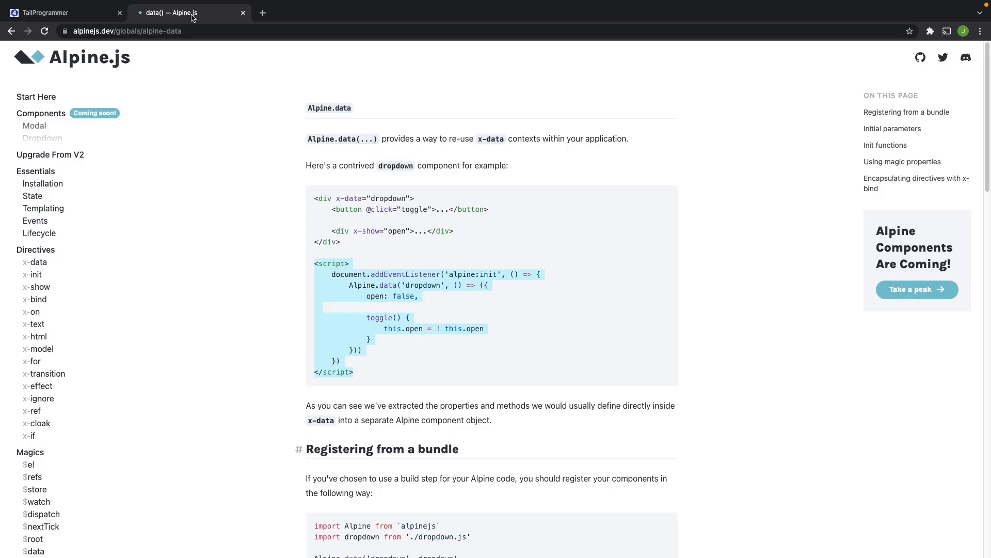
click(332, 265)
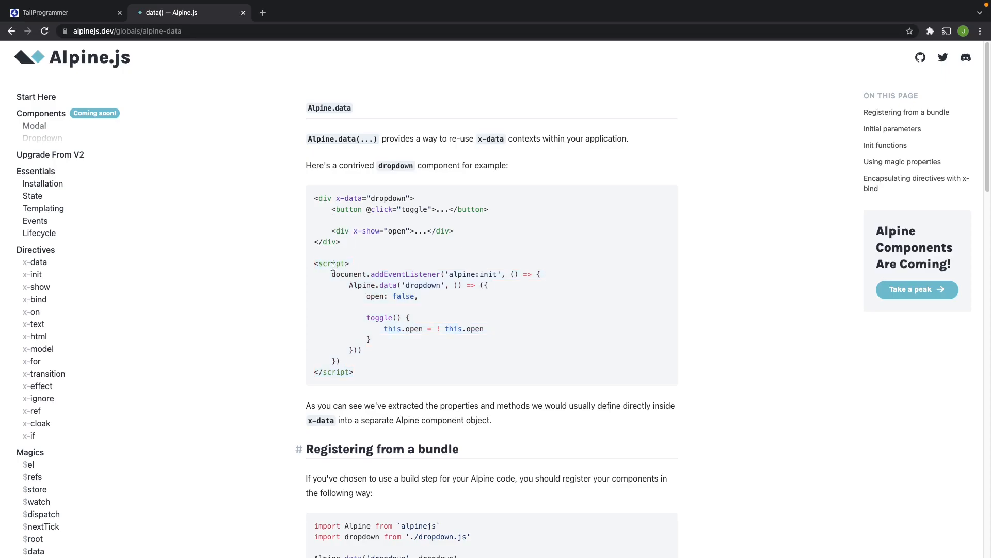
drag(331, 264, 411, 364)
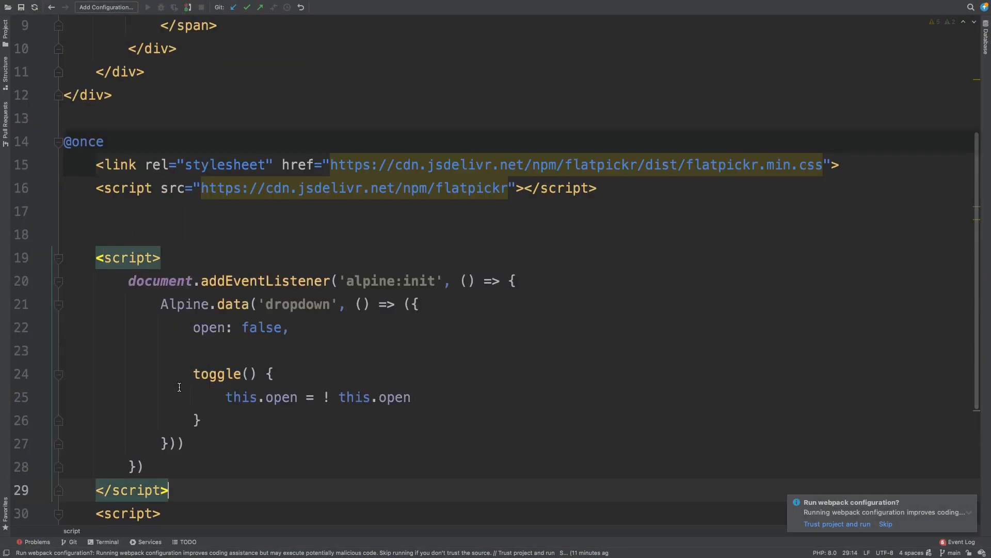
Delete the pasted example's open/toggle members, rename 'dropdown' to 'datepicker', and add init() {.
scroll(down, 3)
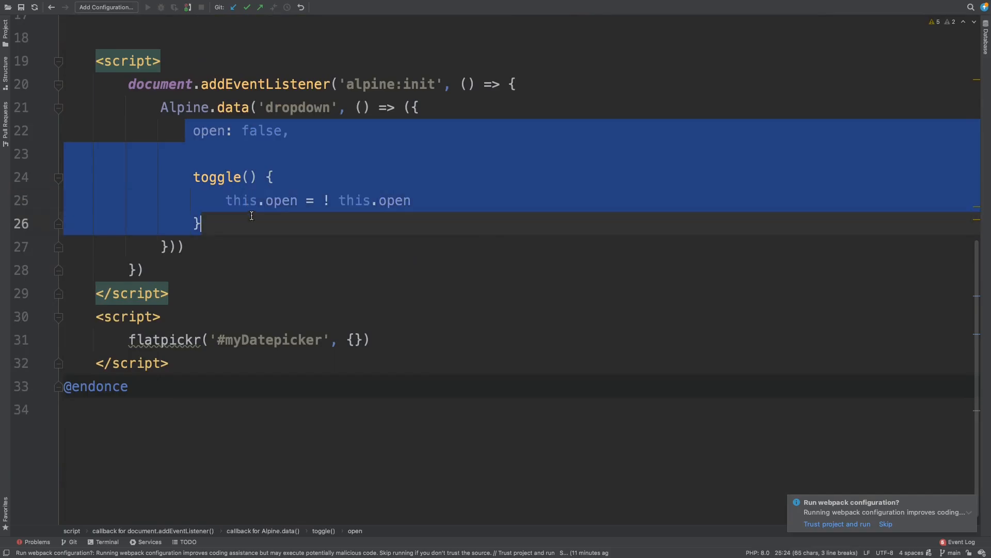
key(Delete)
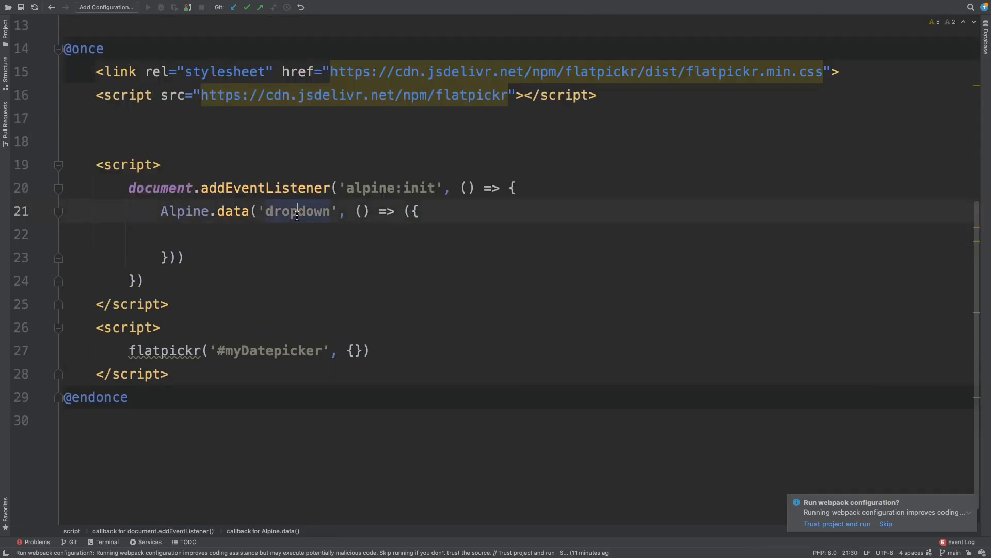
text(datepicker)
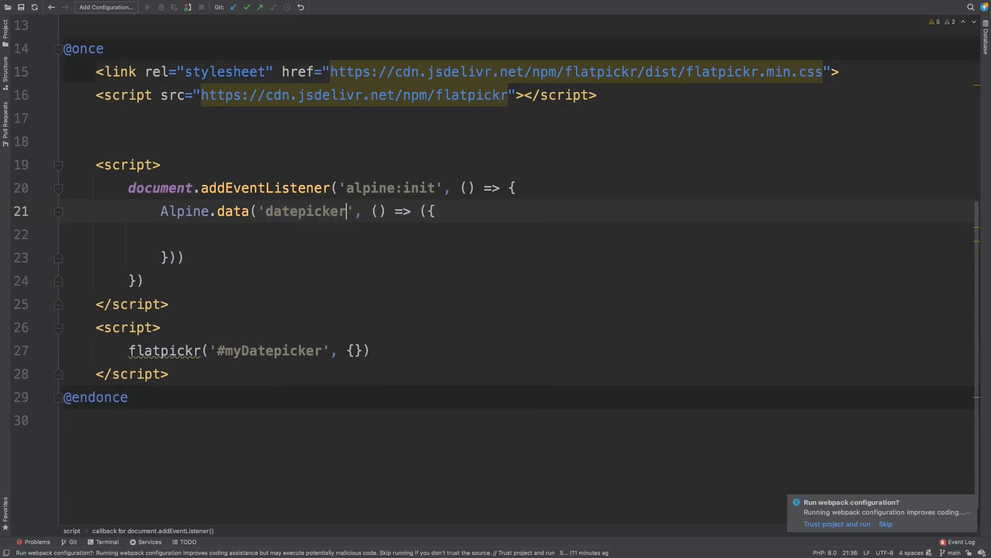
text(init())
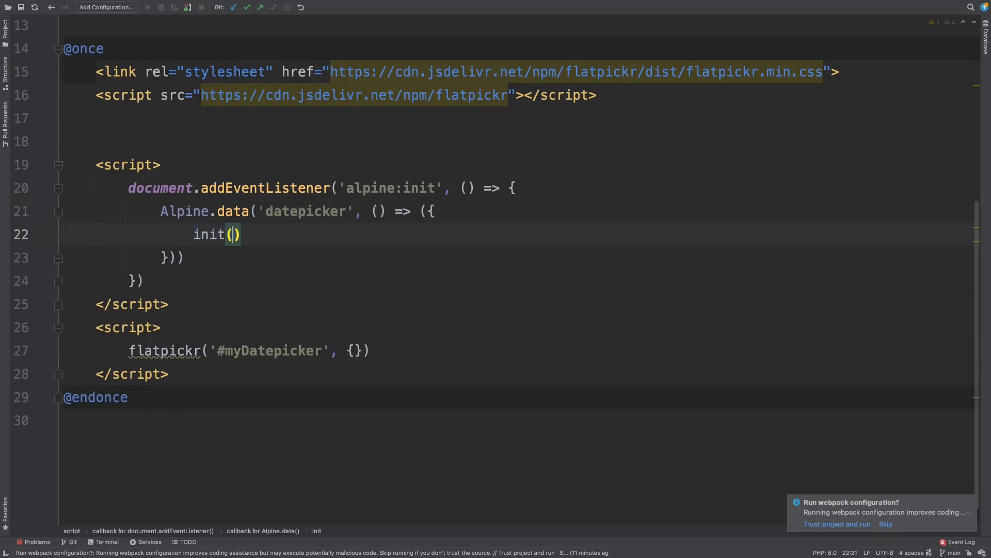
text({)
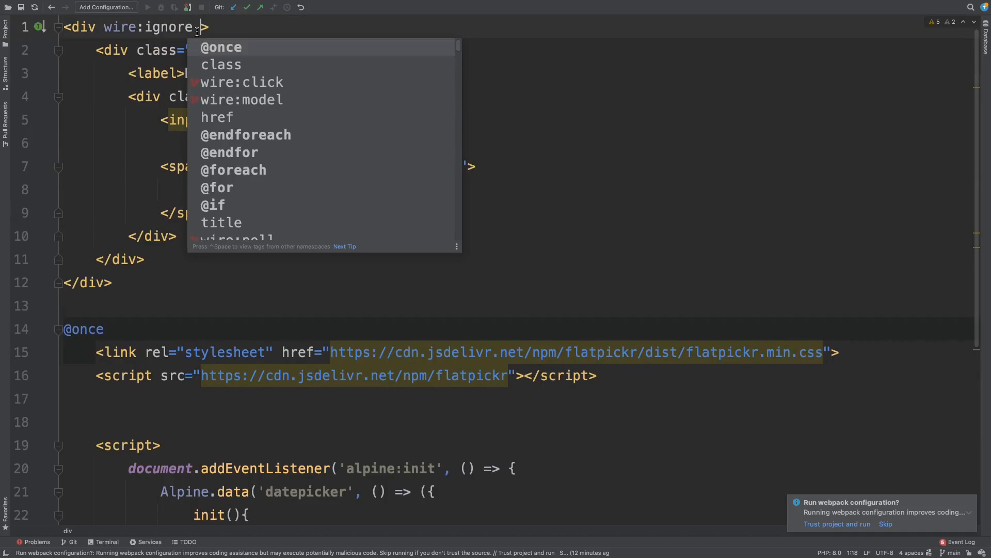
Add x-data="datepicker()" to the root div and change the input's id to x-ref.
text(x-data="datepicker)
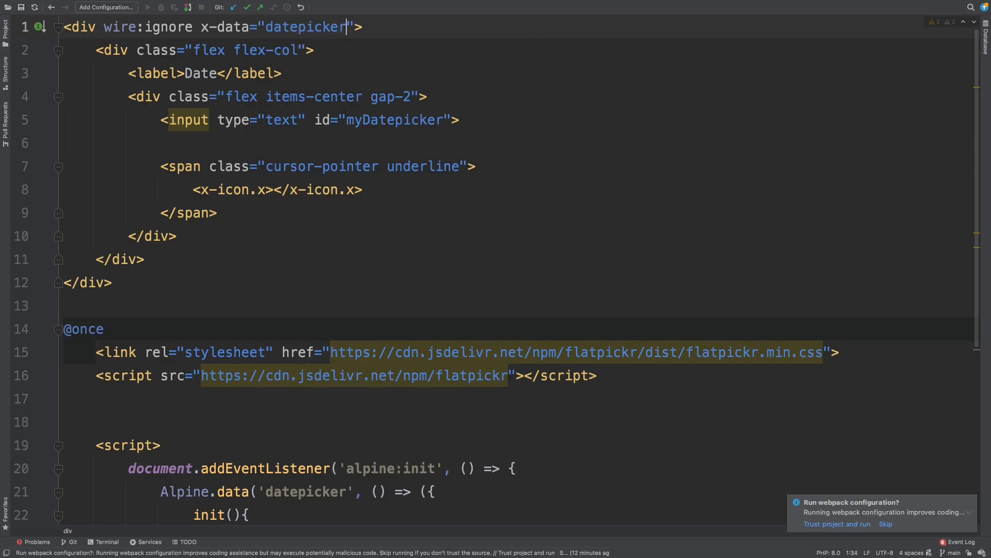
text(())
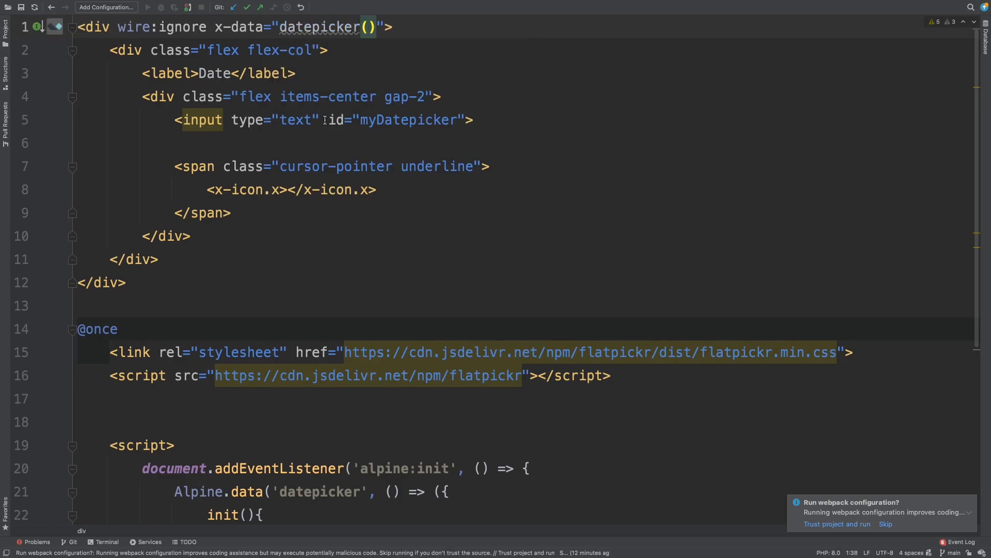
text(x-)
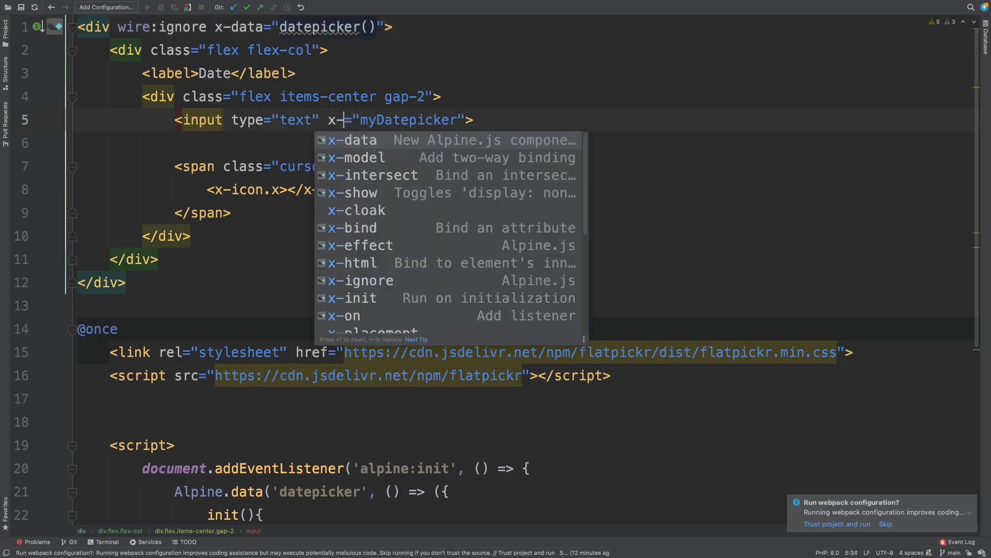
text(ref)
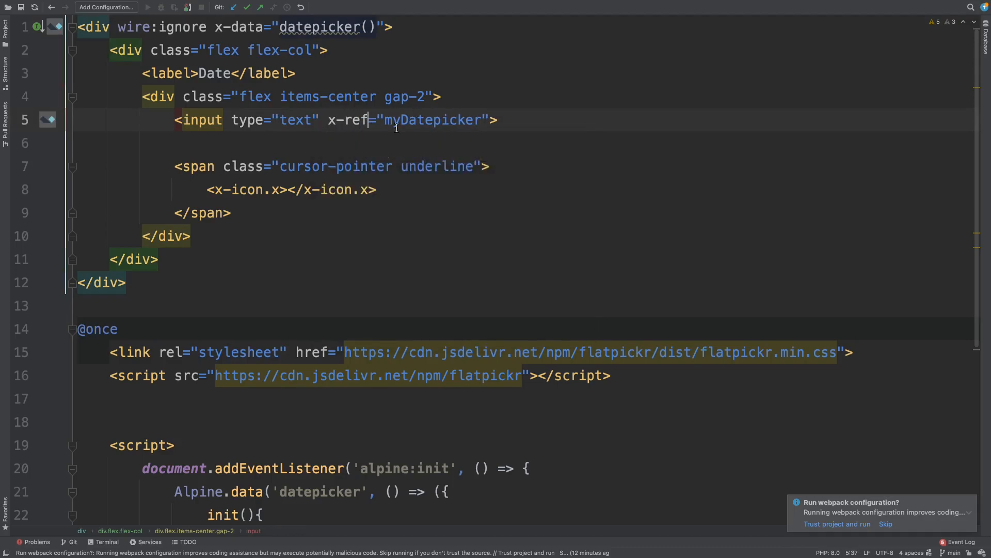
Replace the '#myDatepicker' selector with this.$refs.myDatepicker in the flatpickr call.
scroll(down, 3)
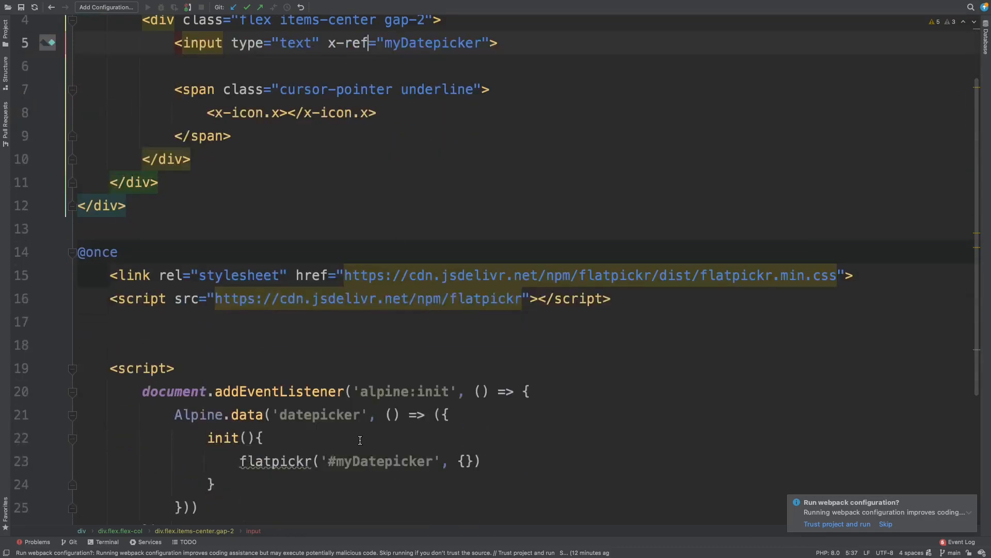
double_click(380, 460)
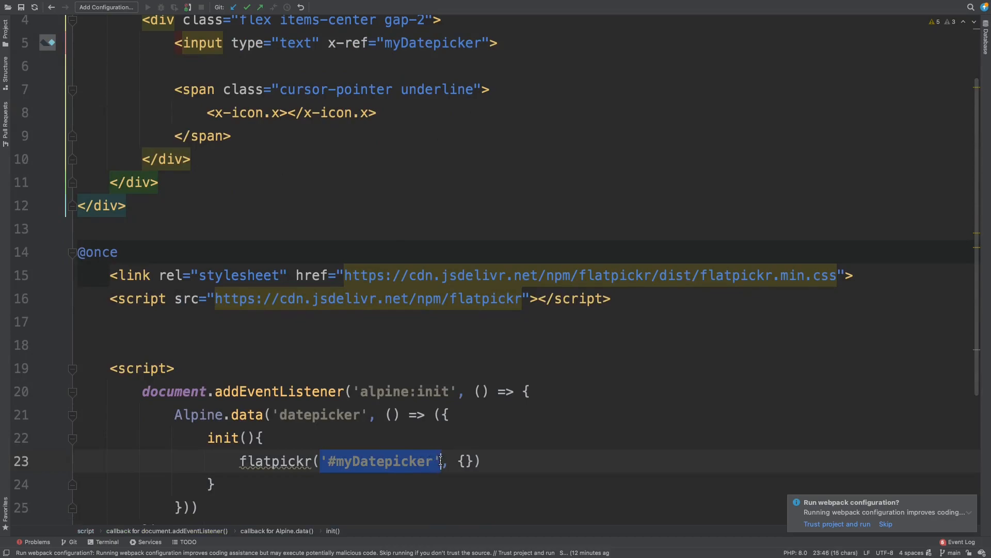
text($)
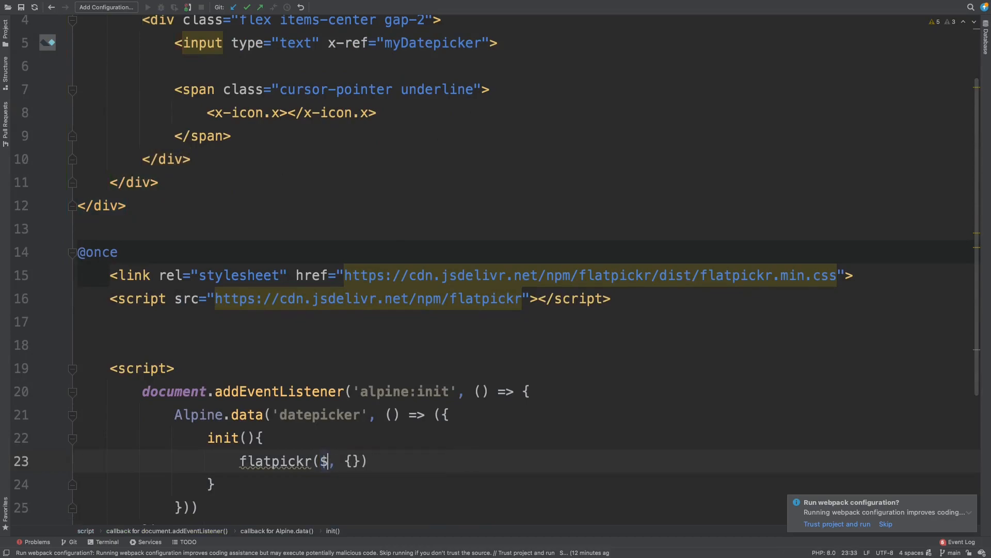
text(this.)
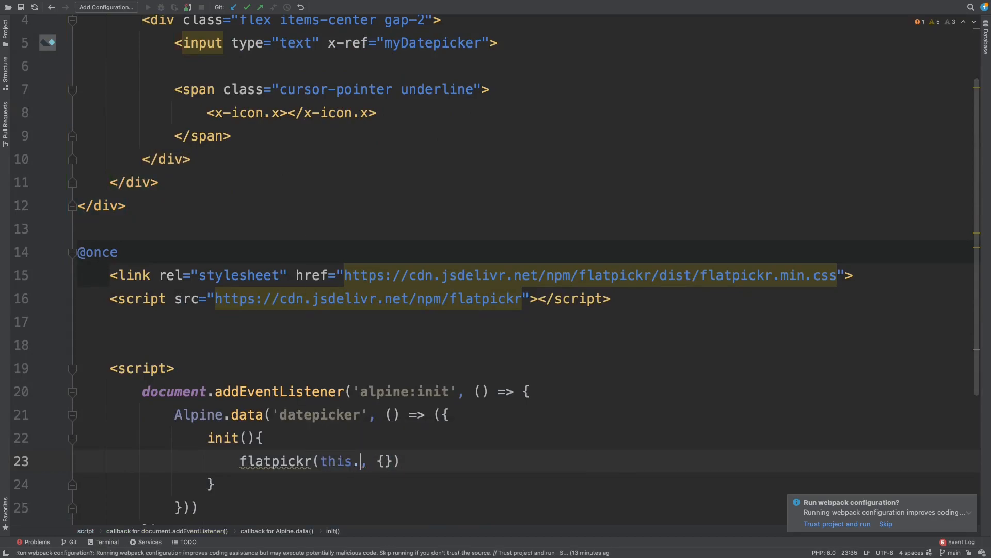
text($refs.)
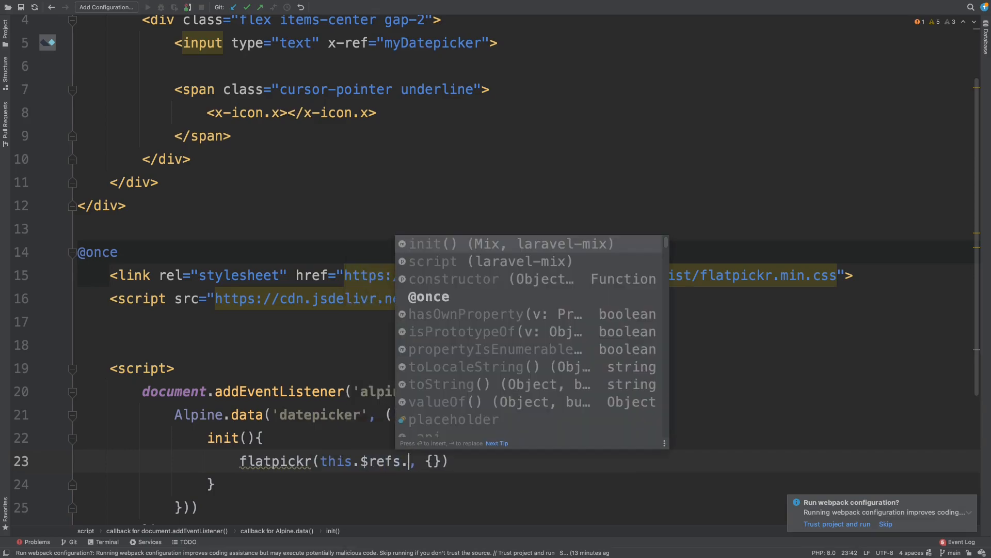
text(myDatep)
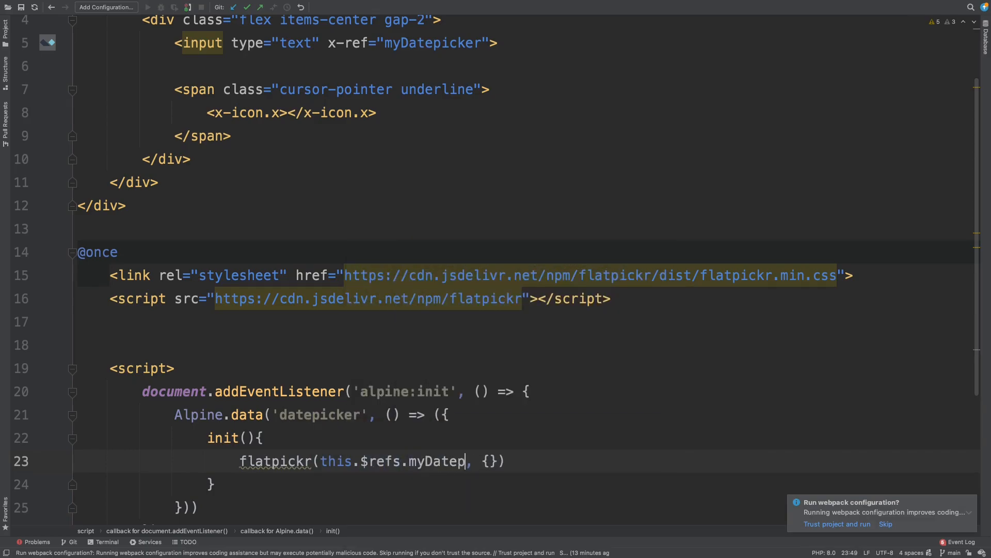
text(icker)
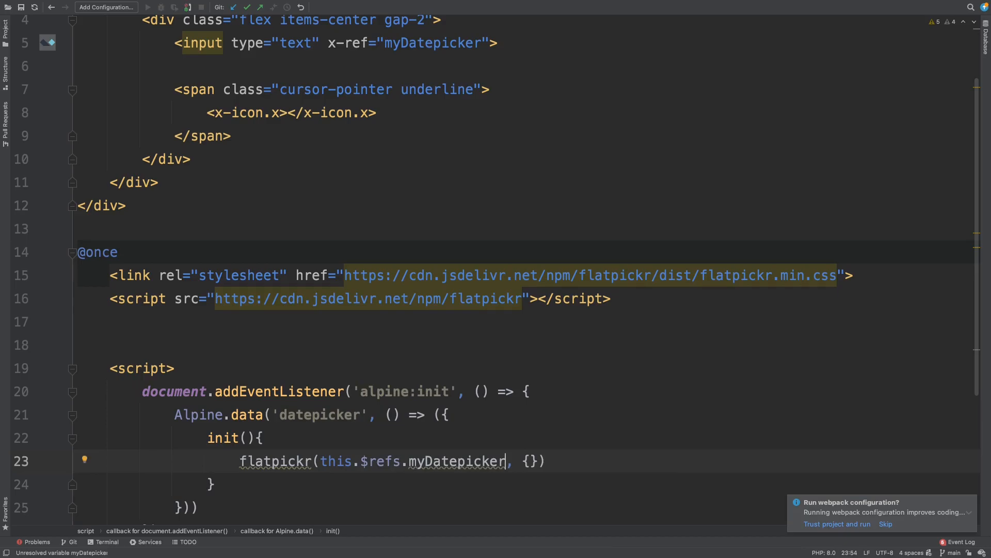
click(183, 13)
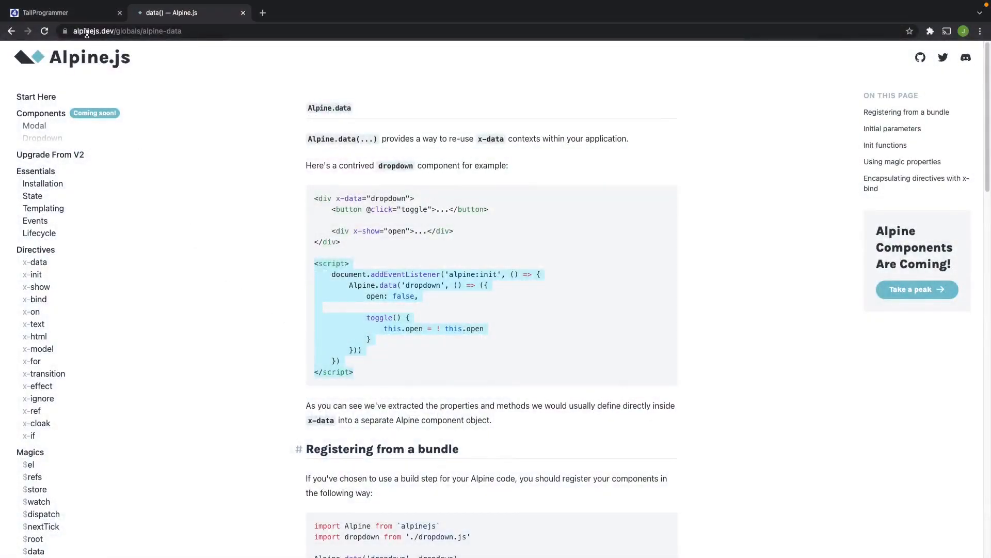
Return to the datepicker page in Chrome, click the first Date field, and reload.
click(60, 13)
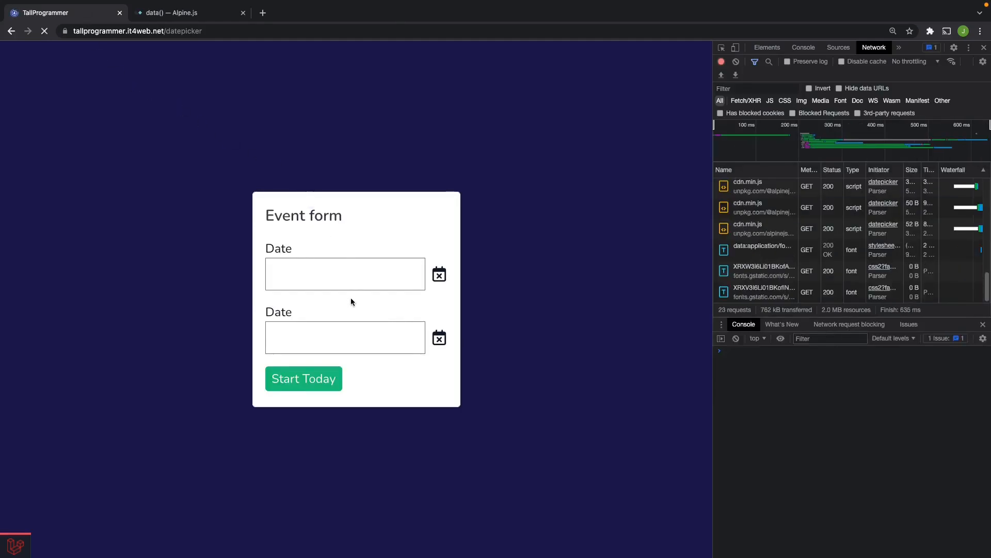
click(345, 274)
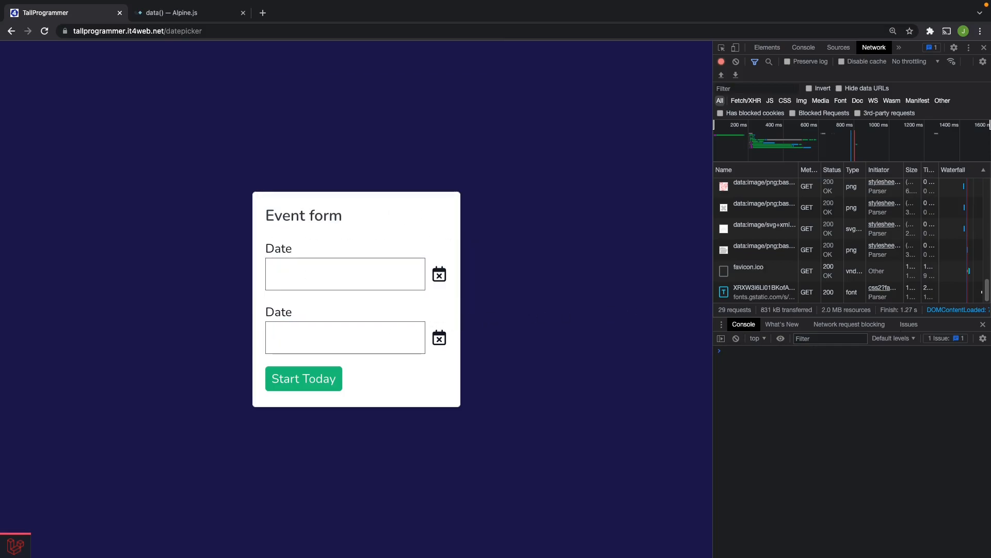
click(43, 31)
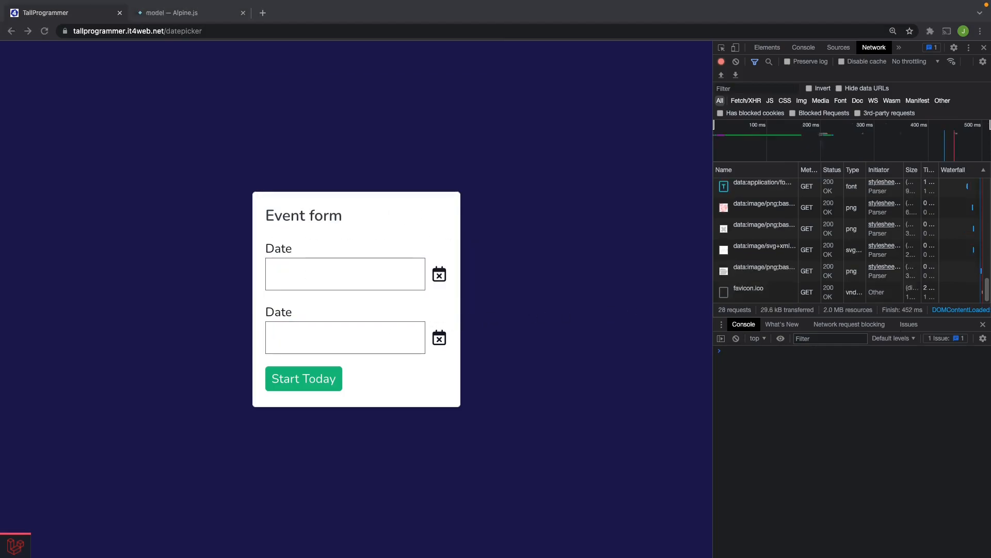
mouse_move(758, 498)
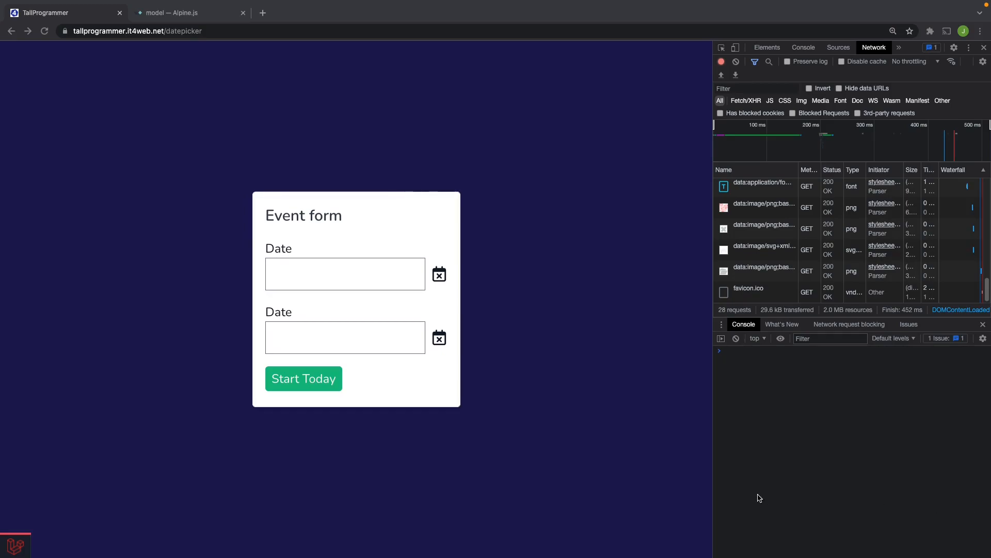
mouse_move(646, 449)
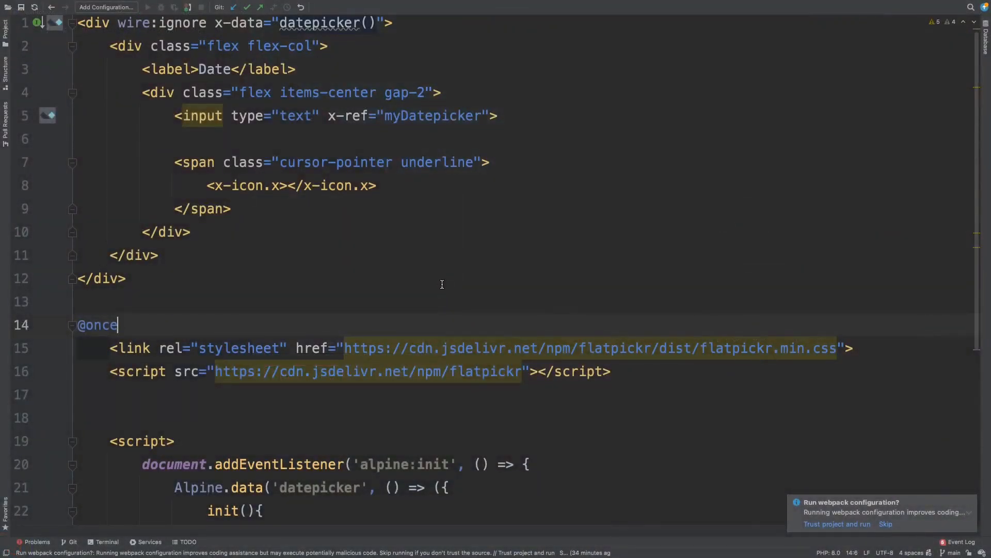
Add a selectedDate: null property above init() in the Alpine datepicker data.
scroll(down, 3)
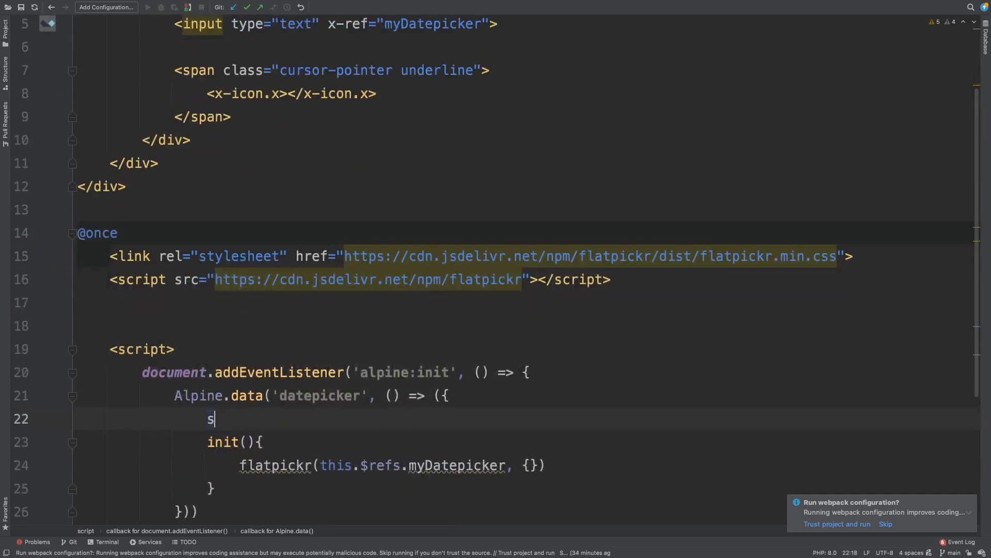
text(elect)
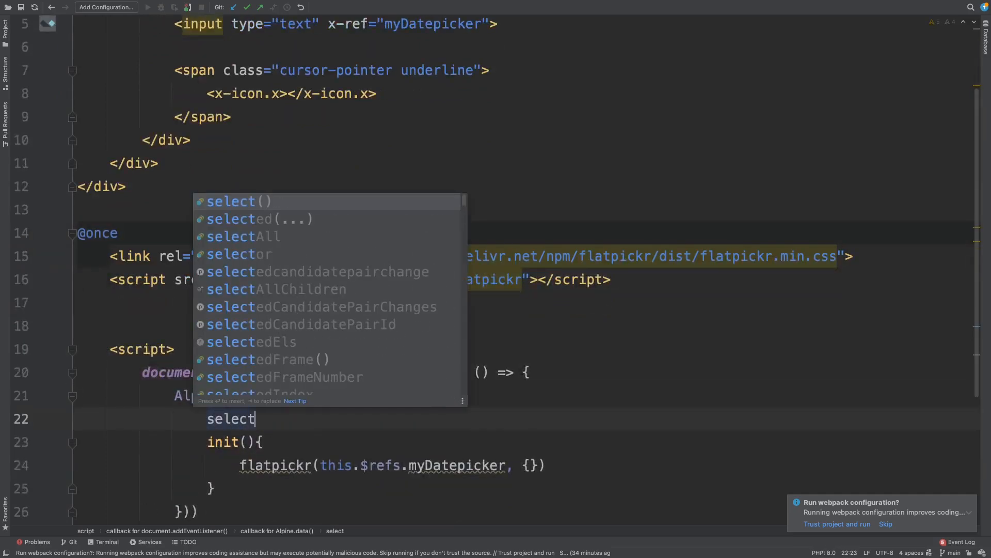
text(edDate)
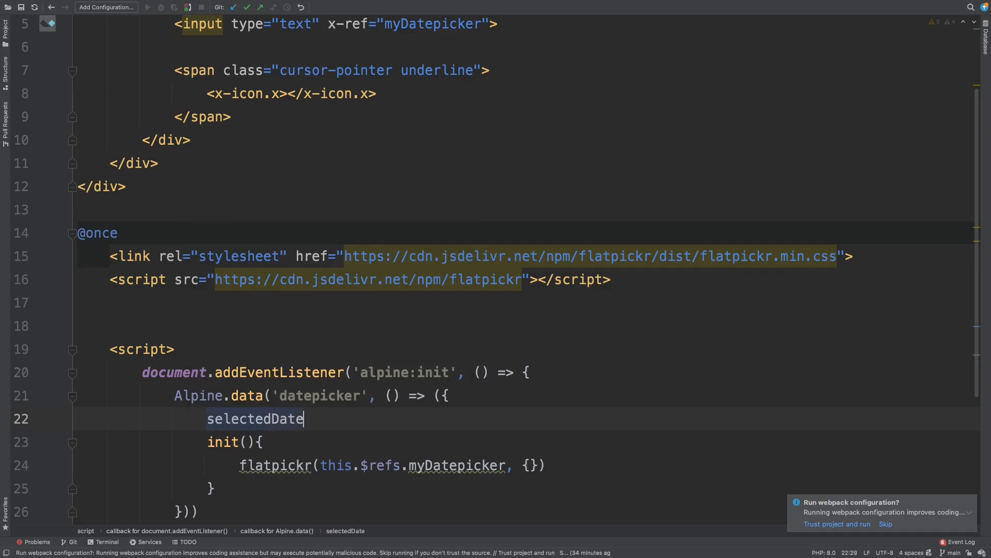
text(: null,)
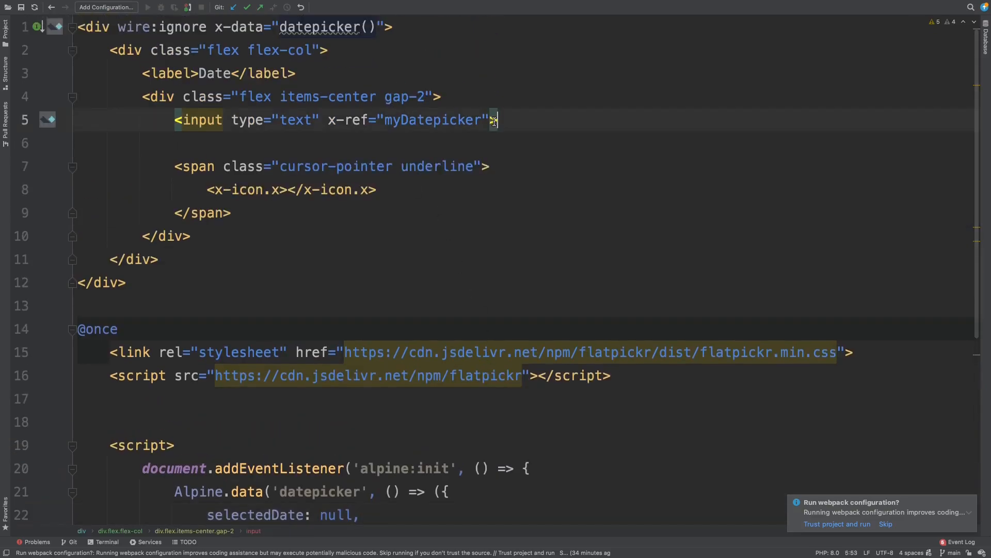
Add x-model="selectedDate" to the input and x-on:click="reset()" to the clear icon.
text(x-model)
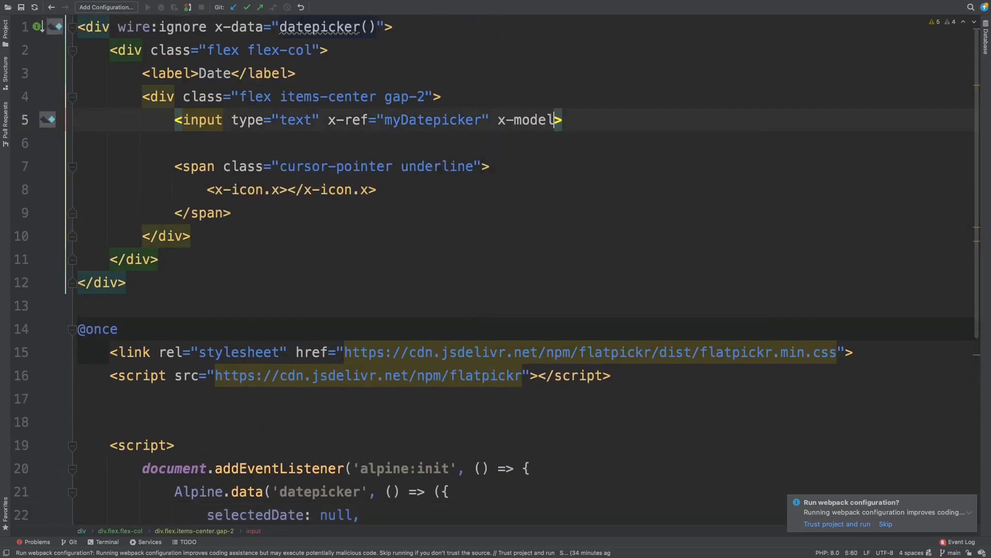
text(="selectedDate)
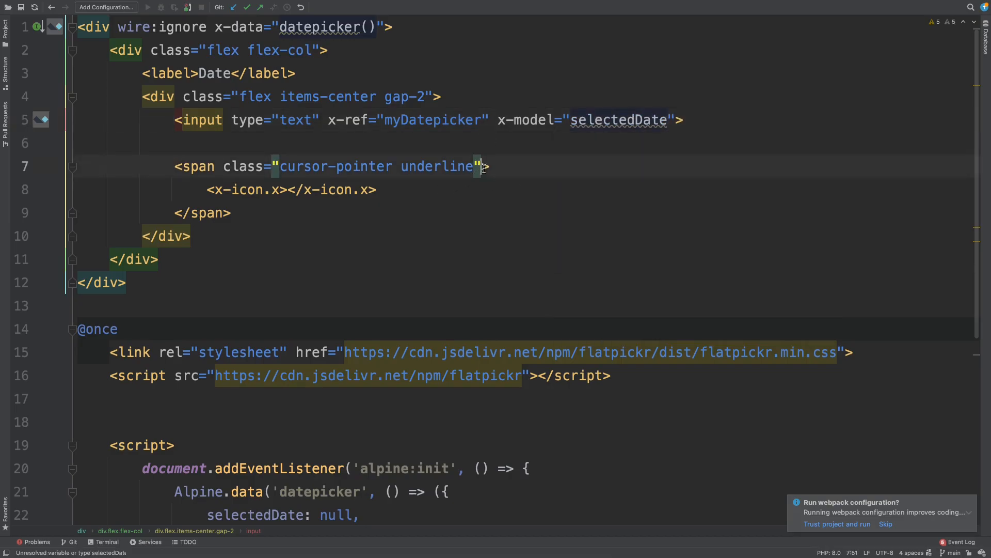
text(x)
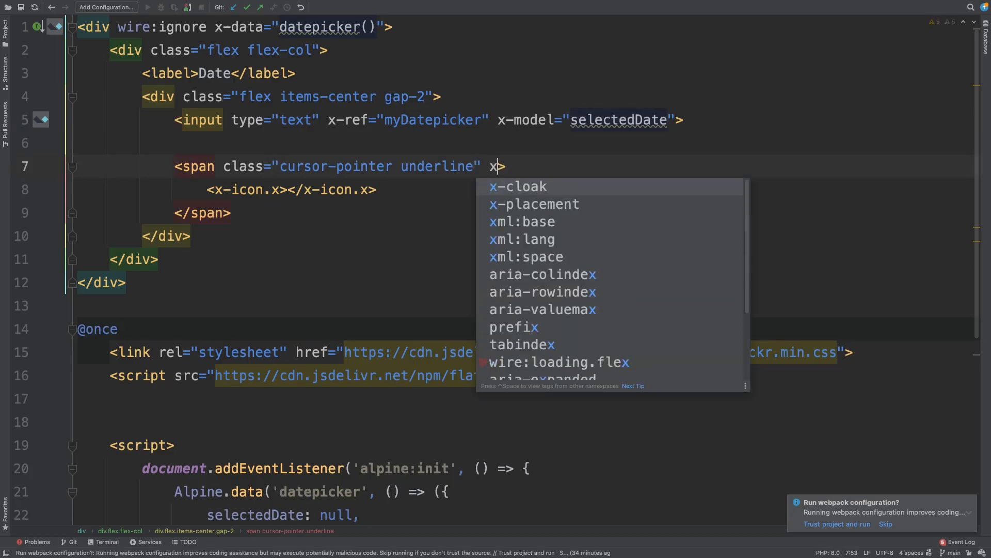
text(-on:cl)
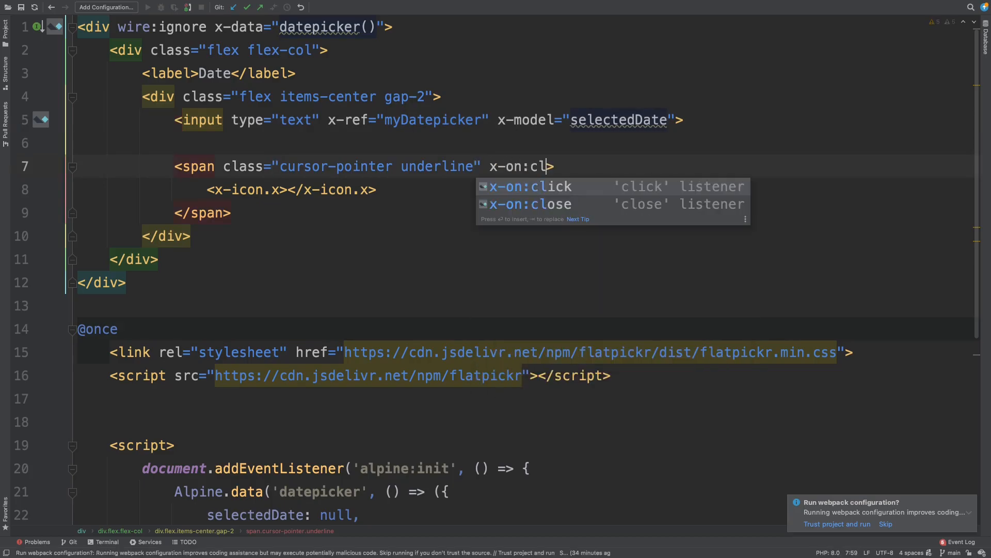
text(ick="reset")
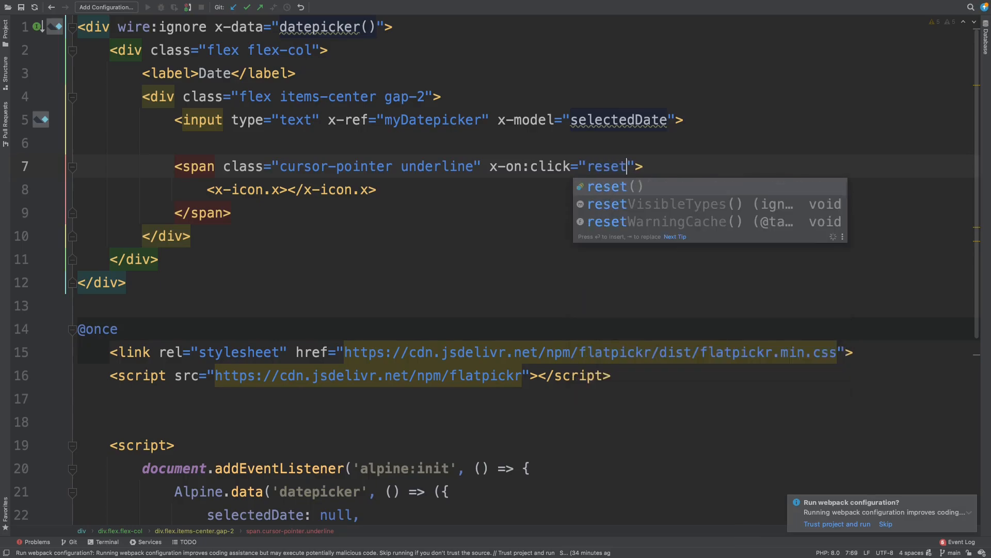
key(Enter)
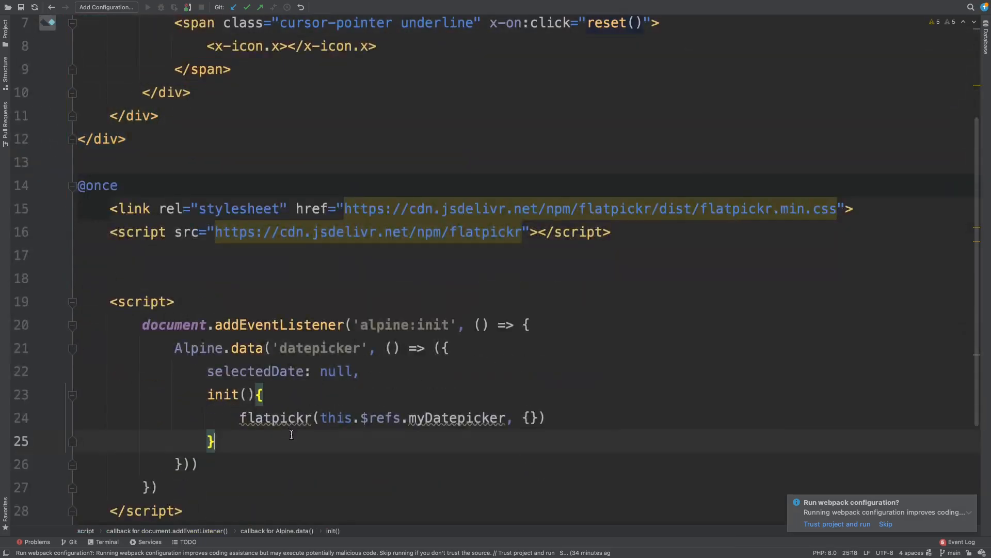
Write a reset() method after init() that sets this.selectedDate to null.
text(reset(){)
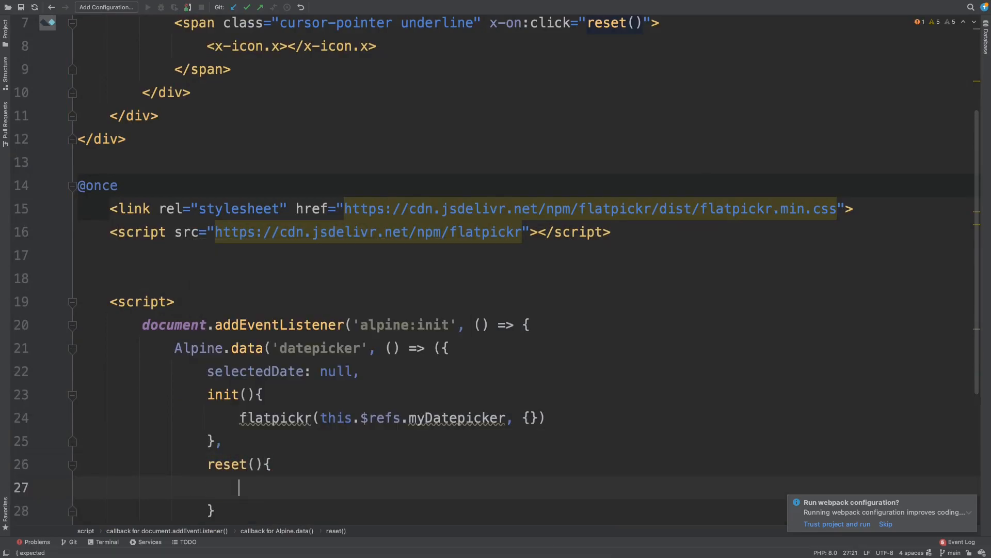
text(this.selectedDate: nu)
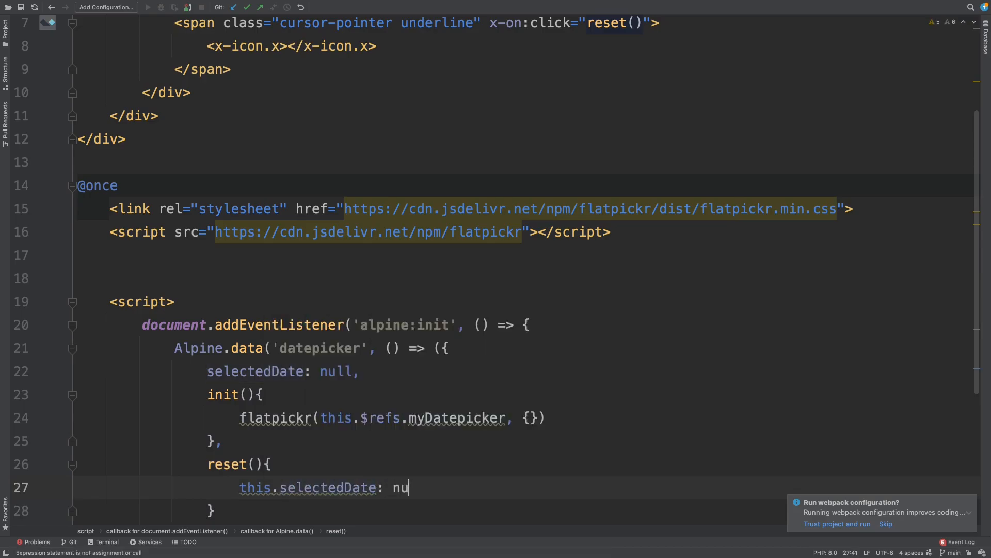
text(ll,)
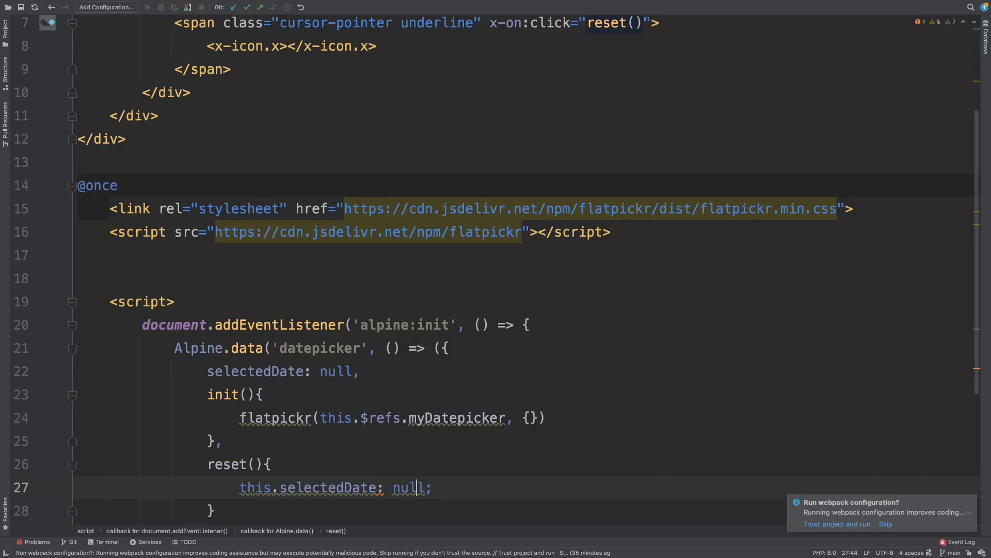
text(=)
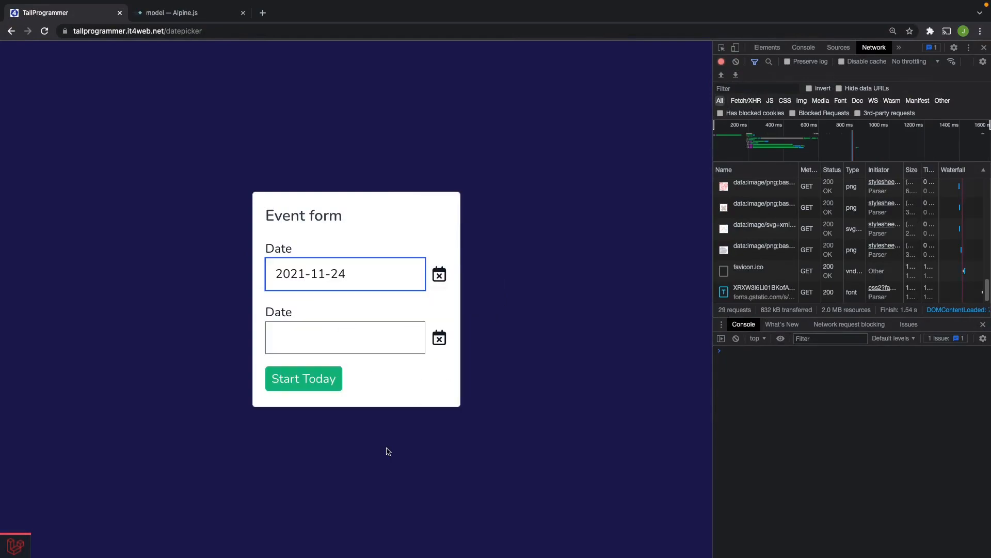
Pick November 25 for the first Date field, then clear it back to empty.
click(439, 274)
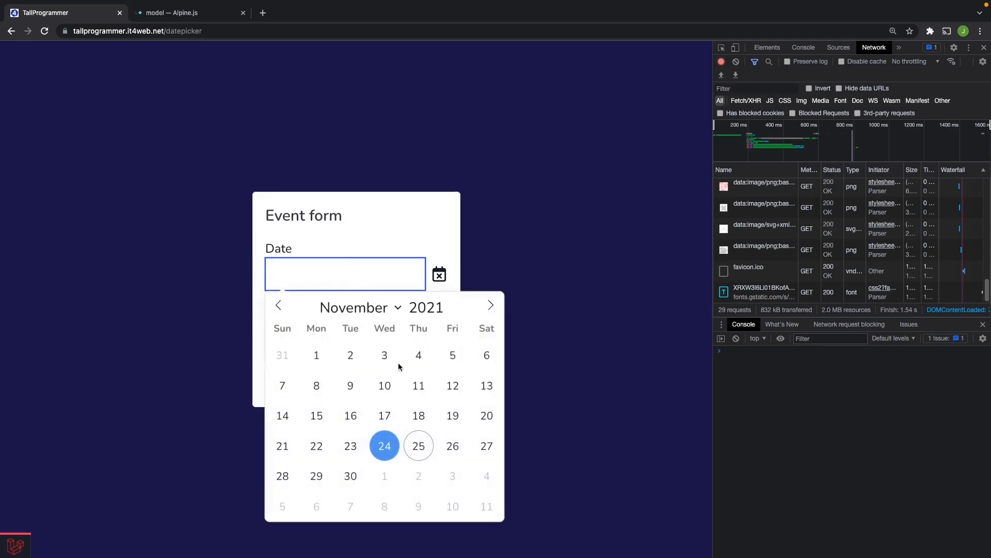
click(418, 446)
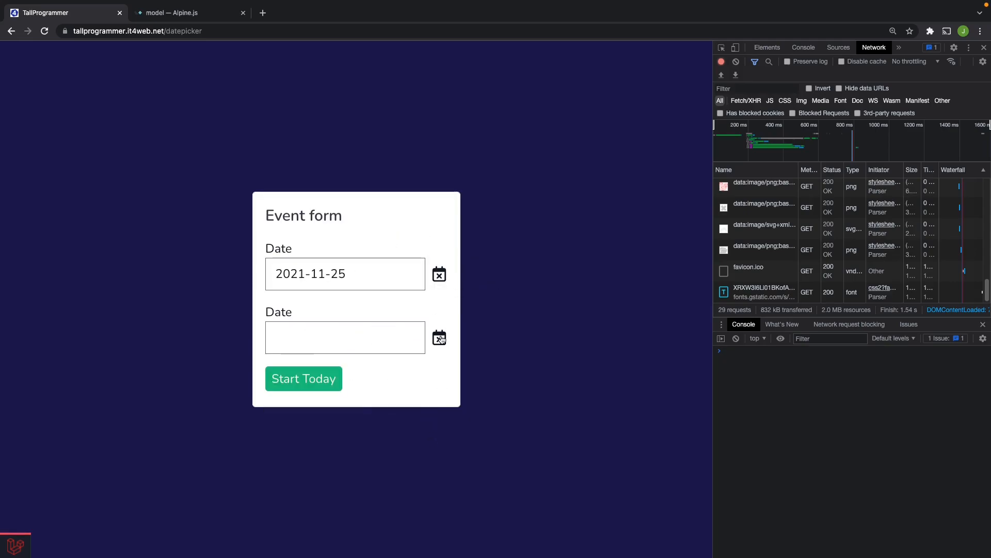
click(439, 273)
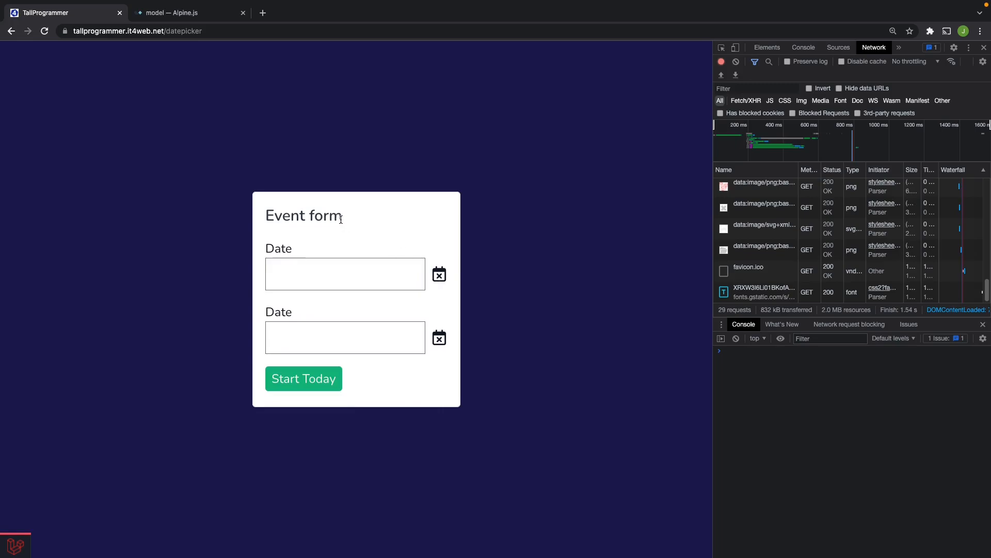
mouse_move(337, 220)
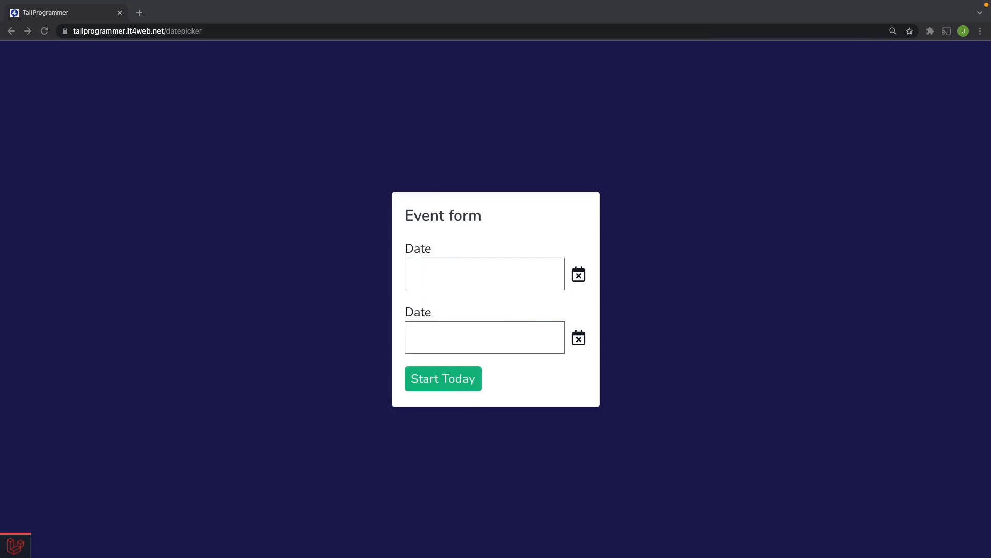
mouse_move(704, 409)
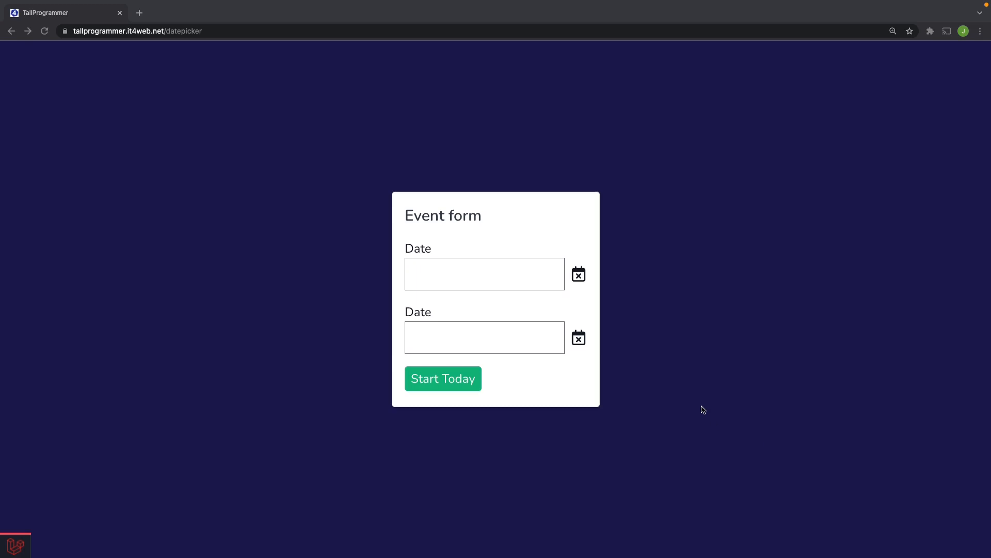
mouse_move(696, 403)
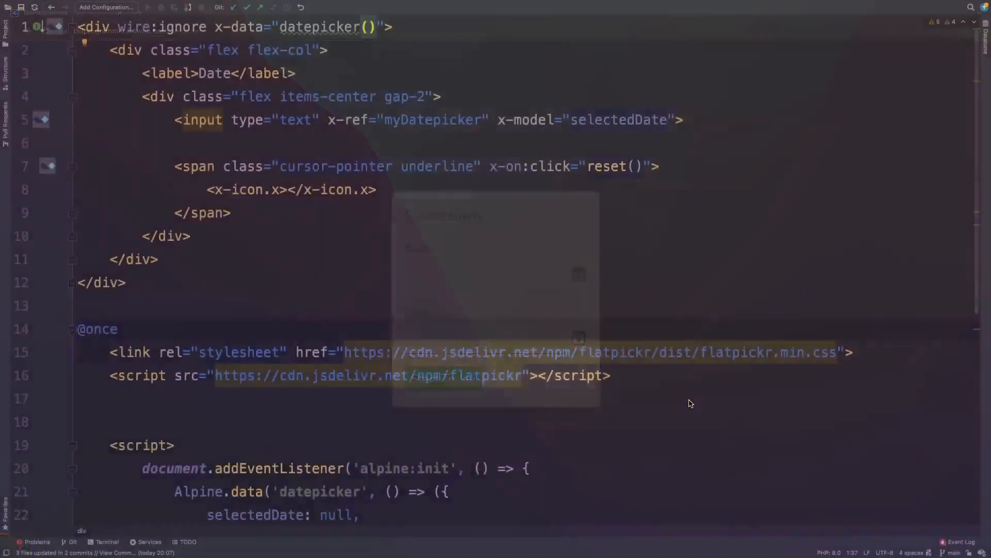
text(@e)
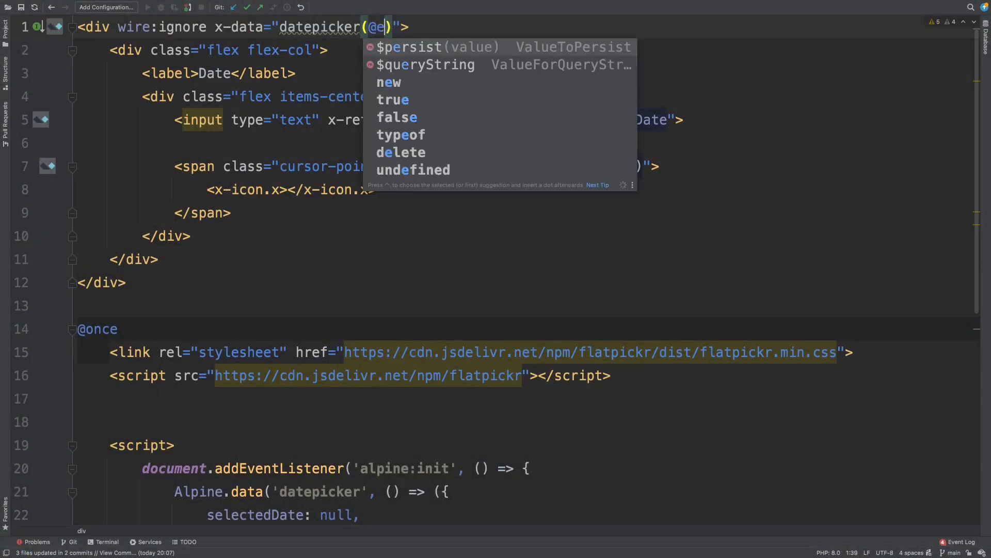
text(ntangle()
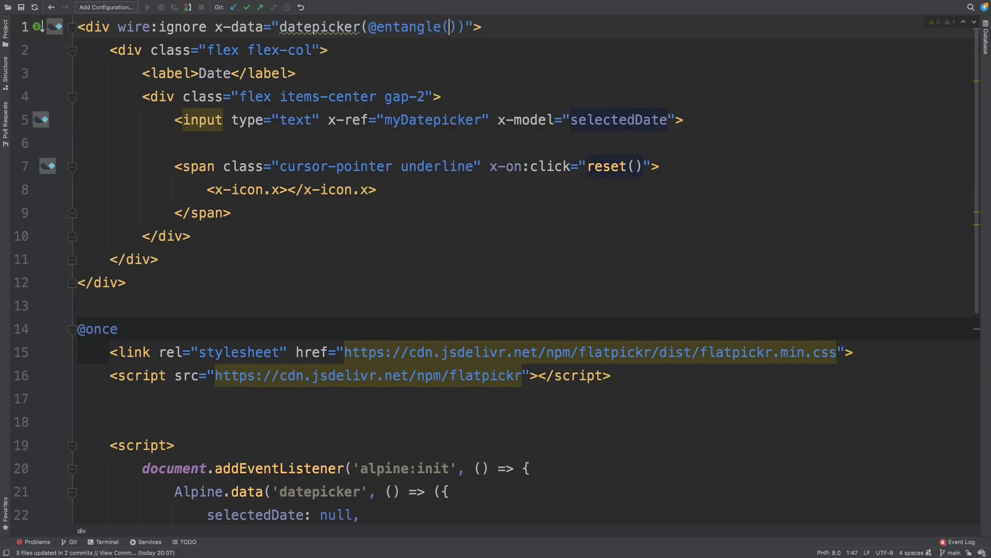
text('eve')
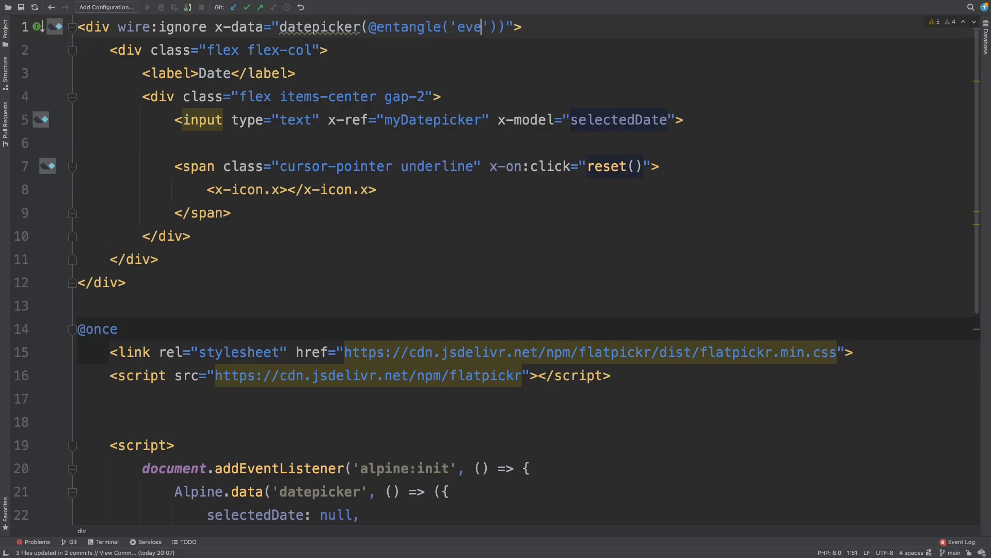
text(nt.)
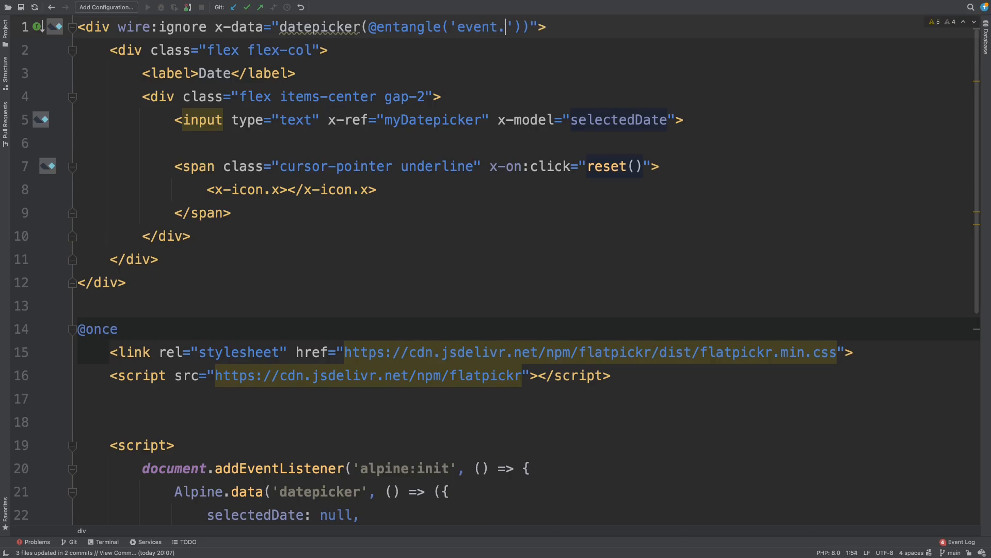
text(stars)
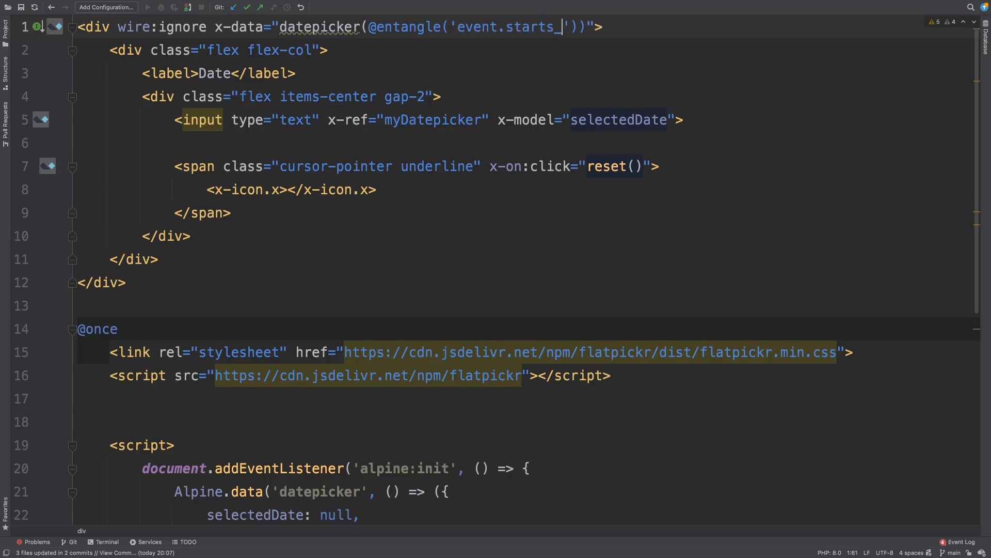
Give the Alpine datepicker callback a model parameter and start selectedDate from model.
scroll(down, 3)
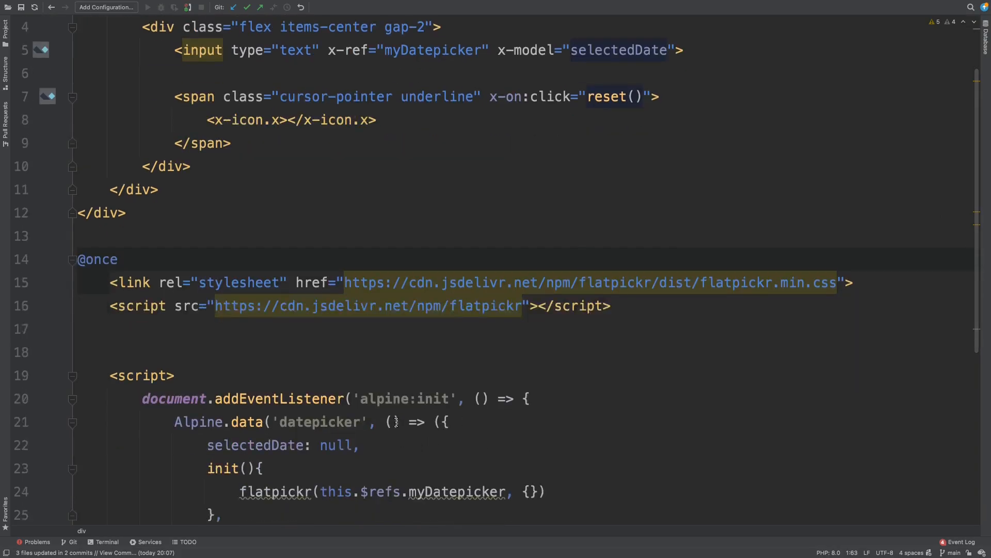
text(model)
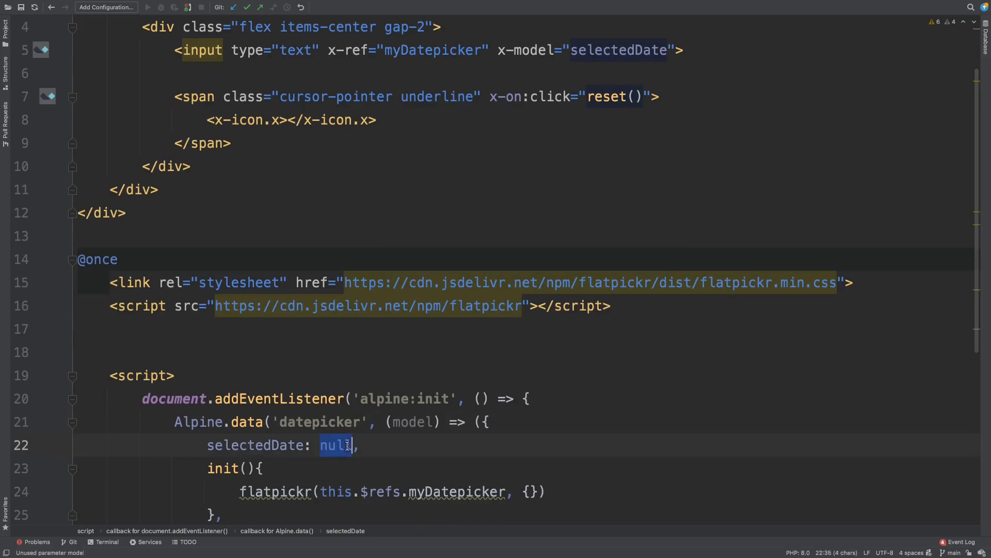
text(model)
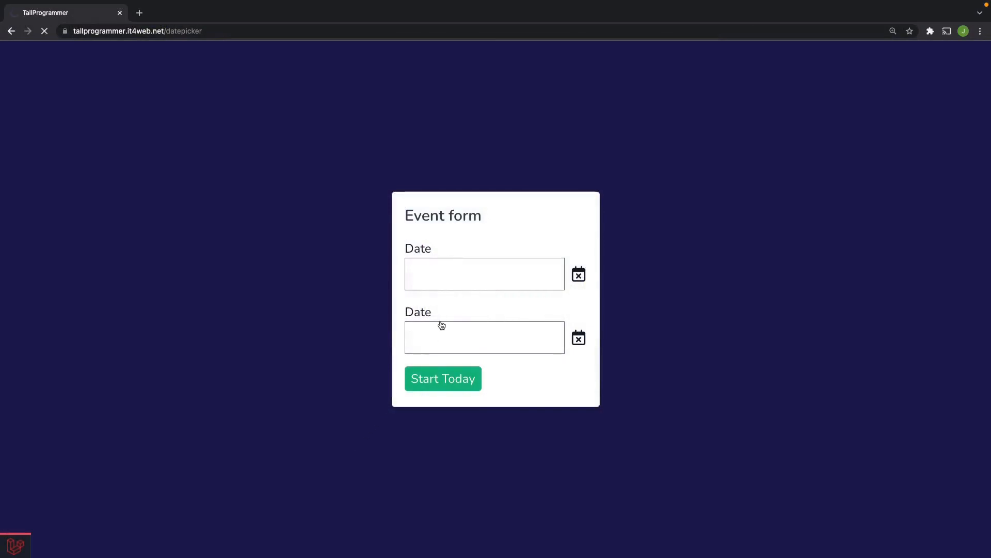
Reload the event form and confirm both Date fields show 2021-11-24.
click(442, 378)
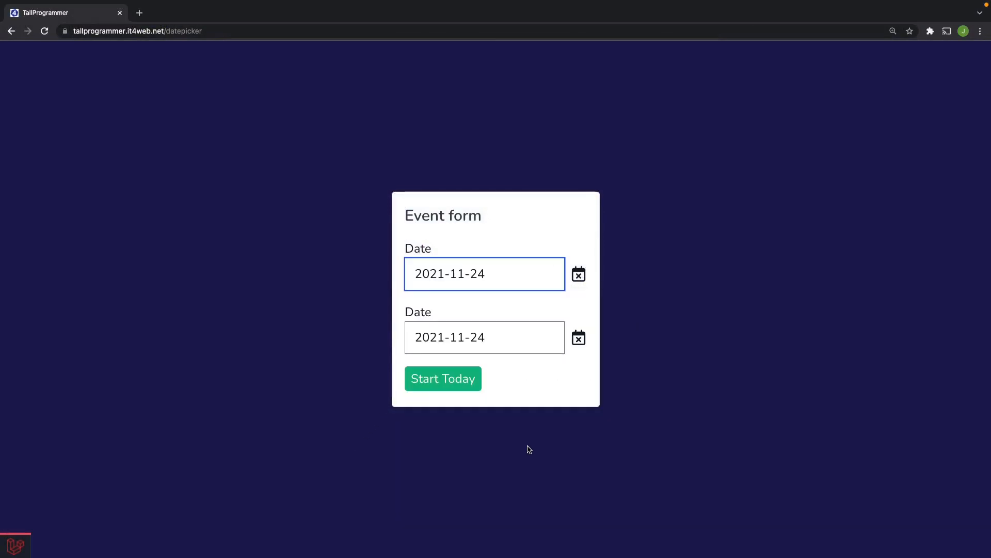
mouse_move(515, 352)
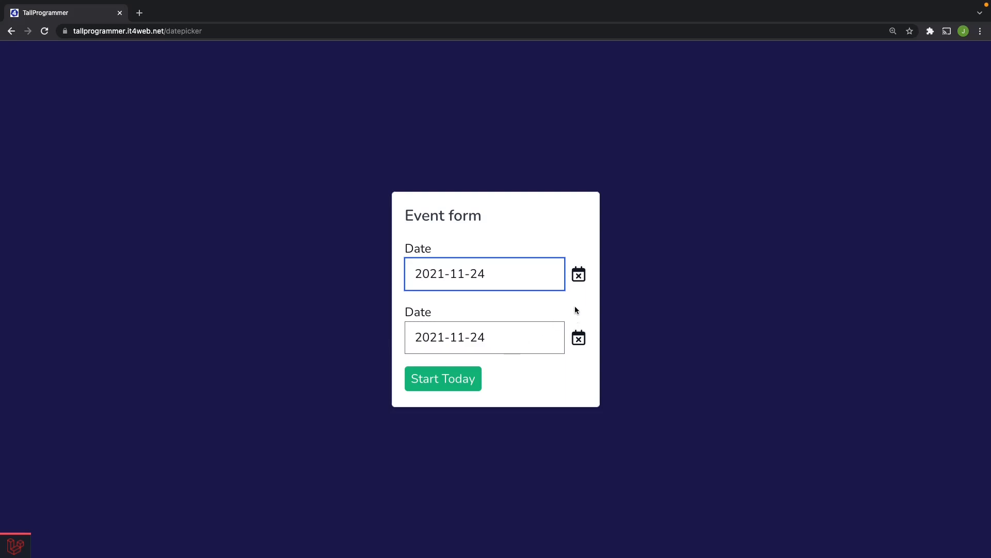
click(652, 266)
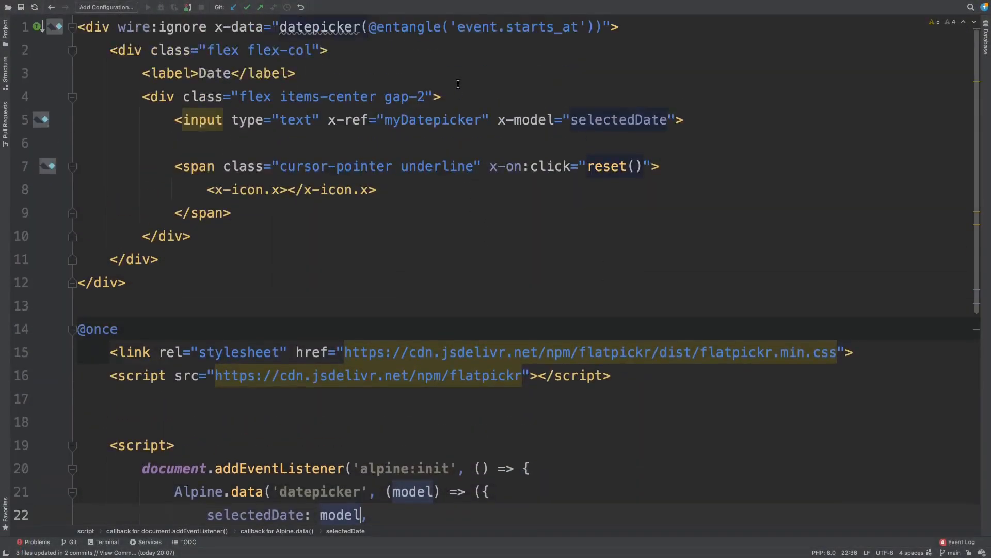
double_click(506, 26)
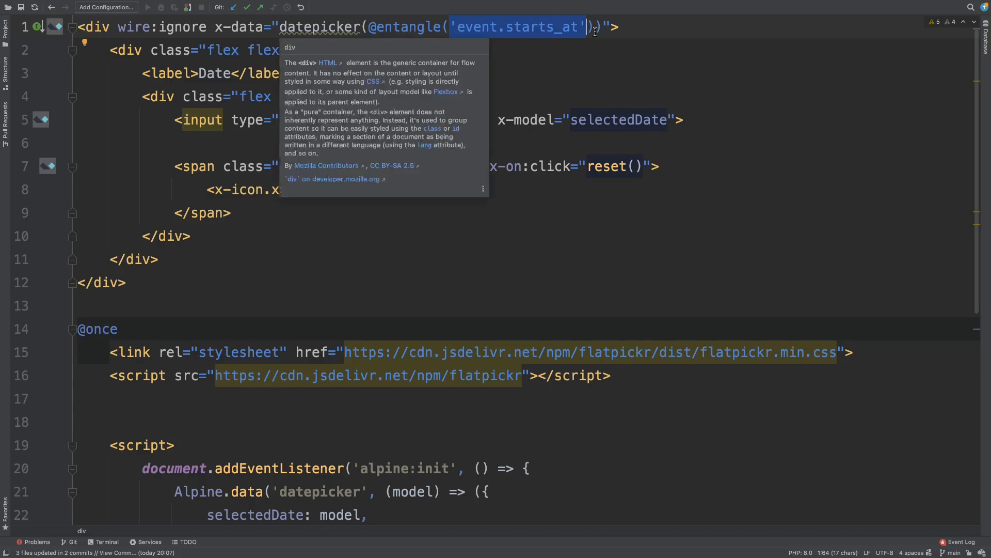
text($)
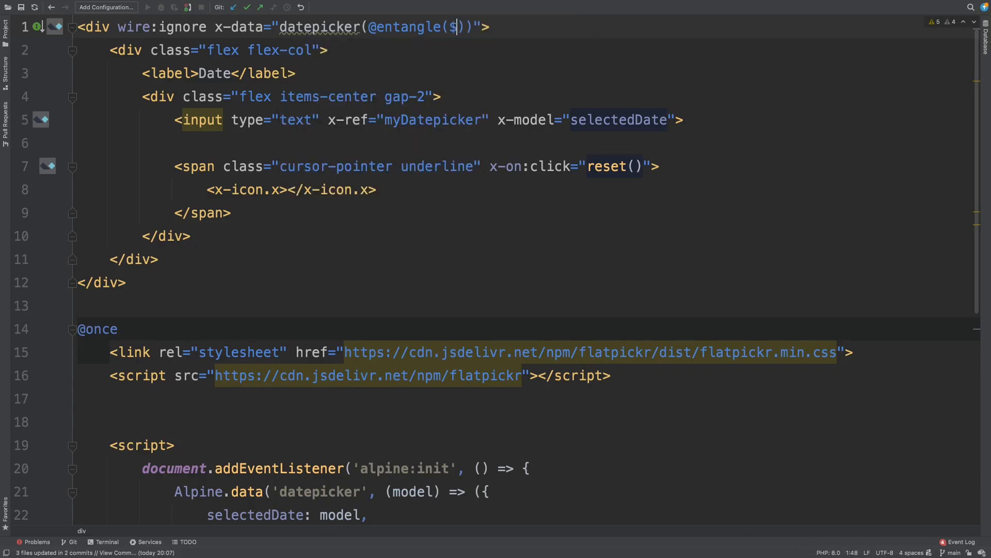
text(attributes->wire)
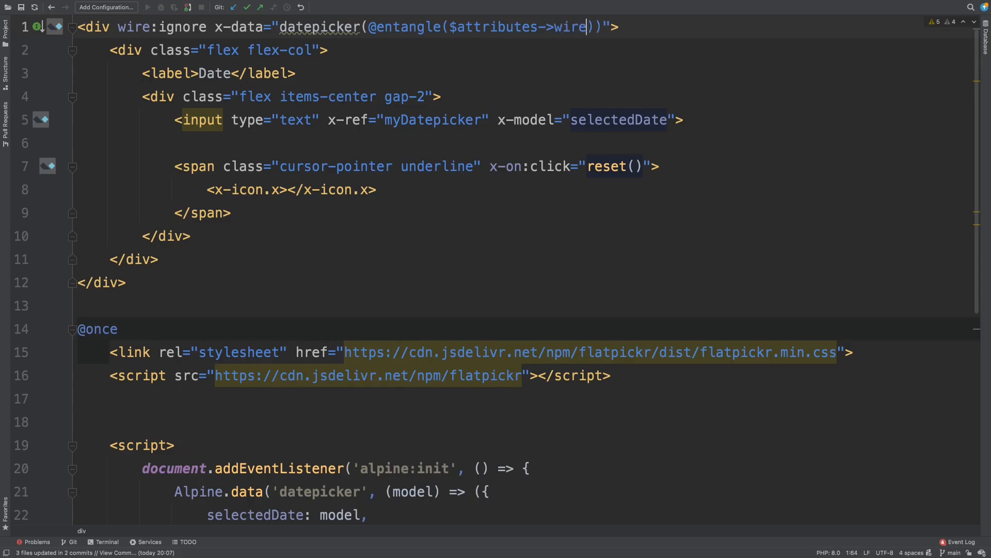
text(('')))
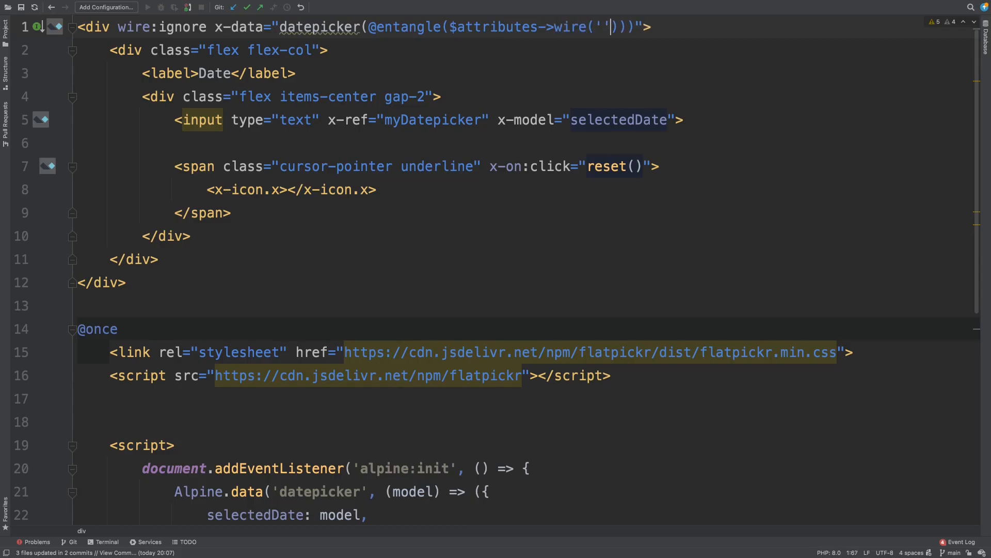
text(model)
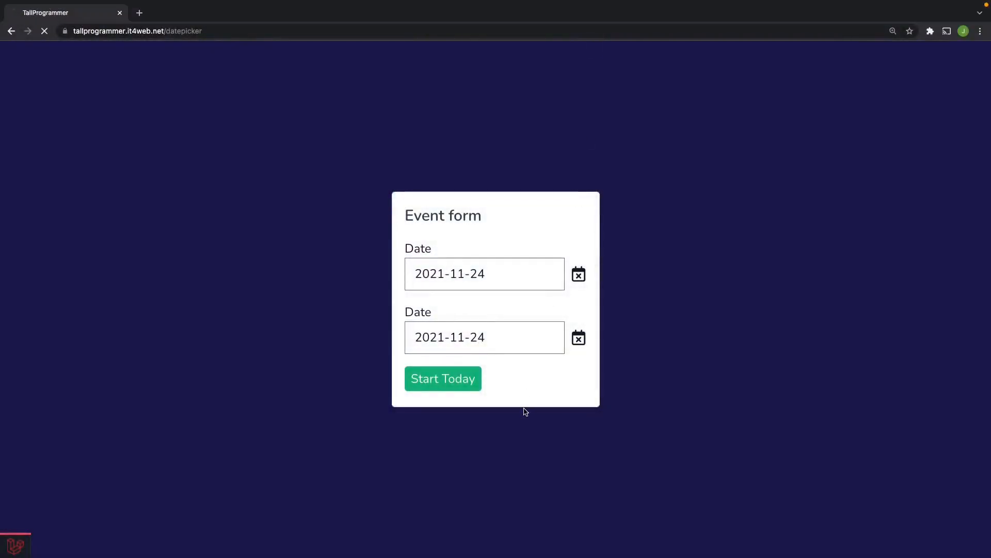
Pick the 18th in the first Date field, clear it, and type 2021-11-19.
click(484, 273)
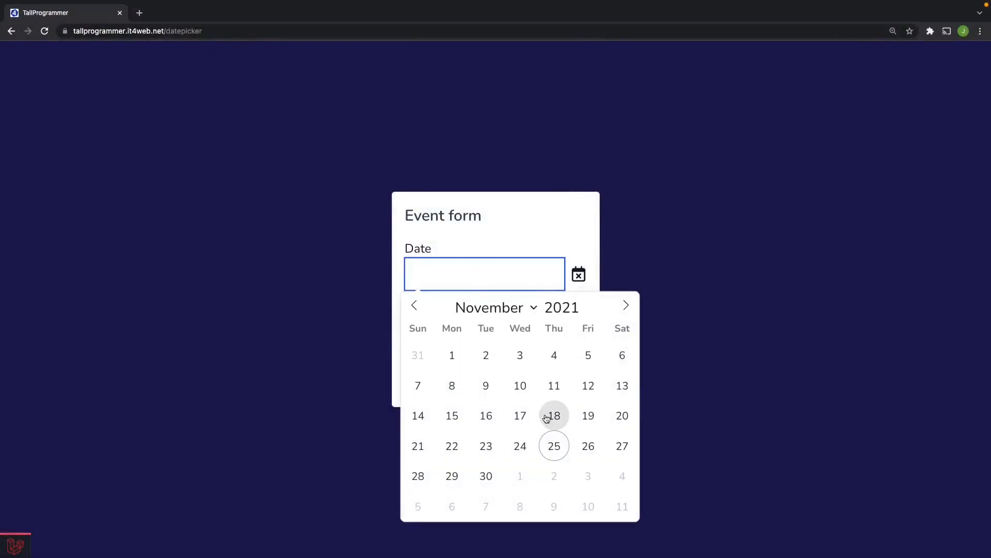
click(554, 416)
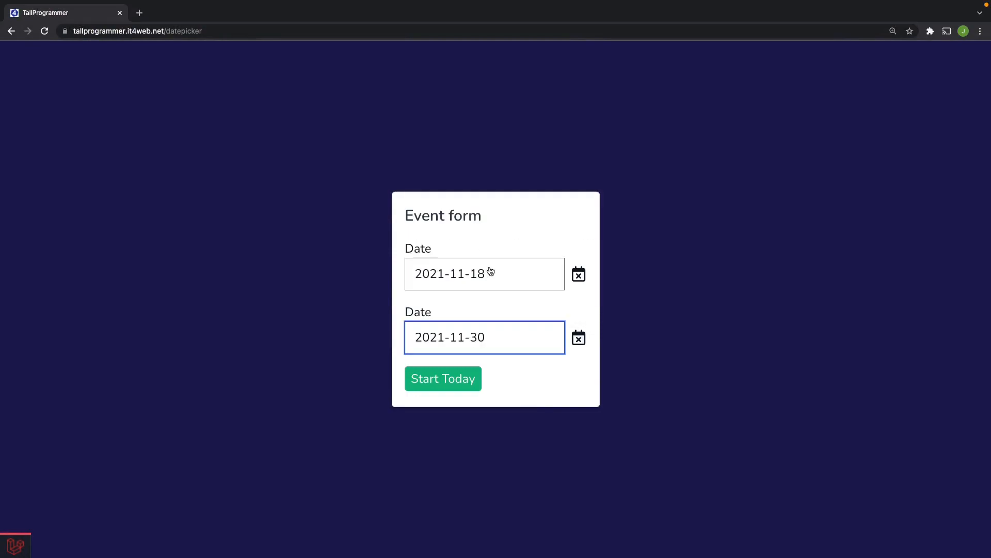
click(578, 274)
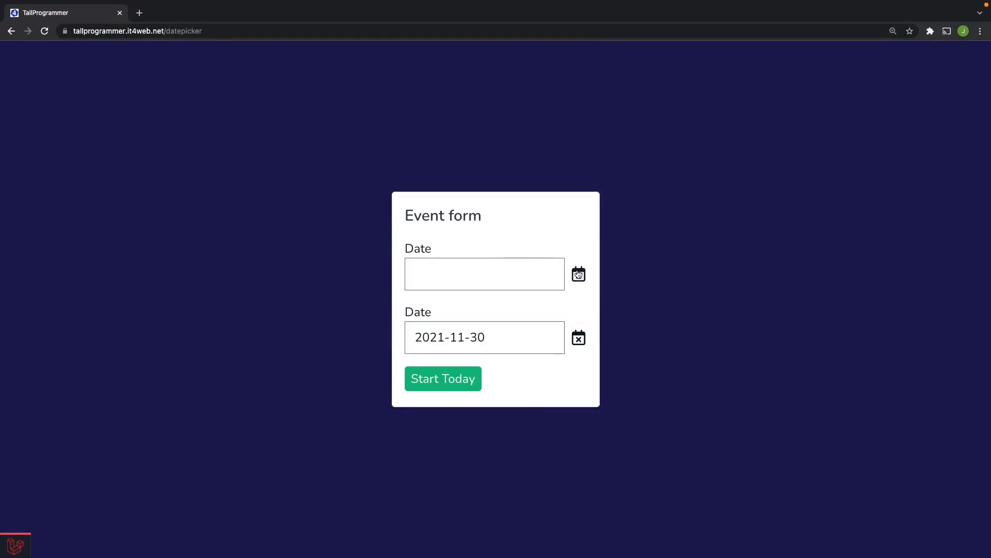
text(2021-11-19)
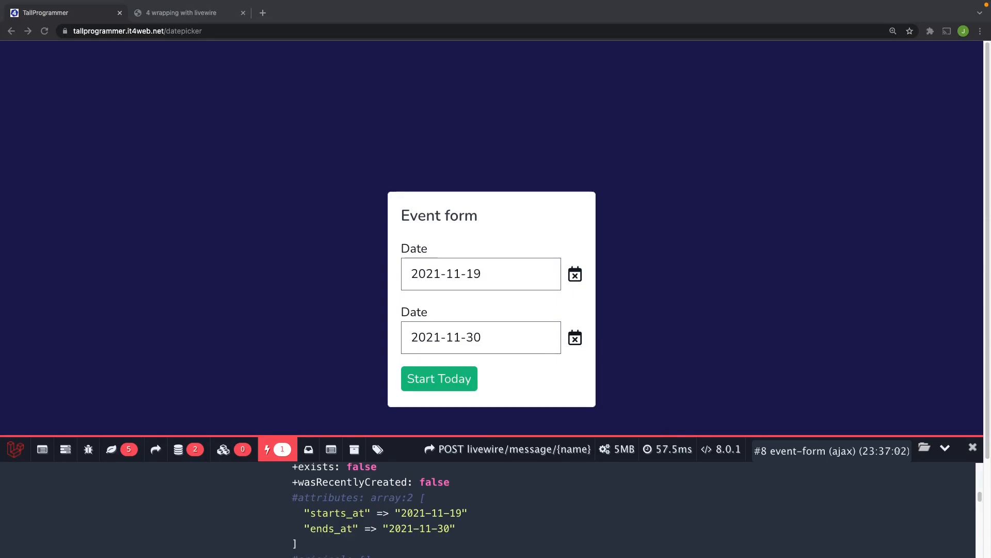
mouse_move(784, 358)
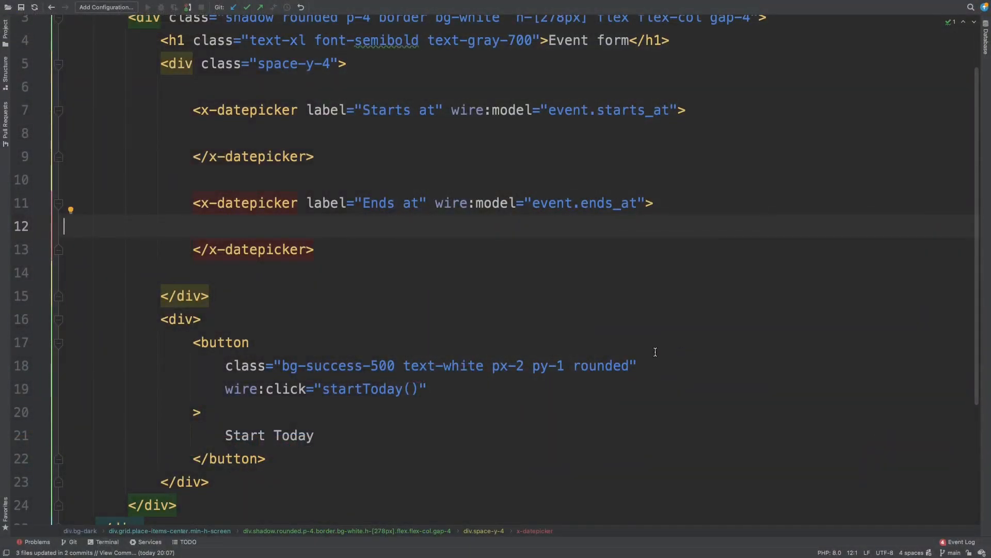
mouse_move(430, 369)
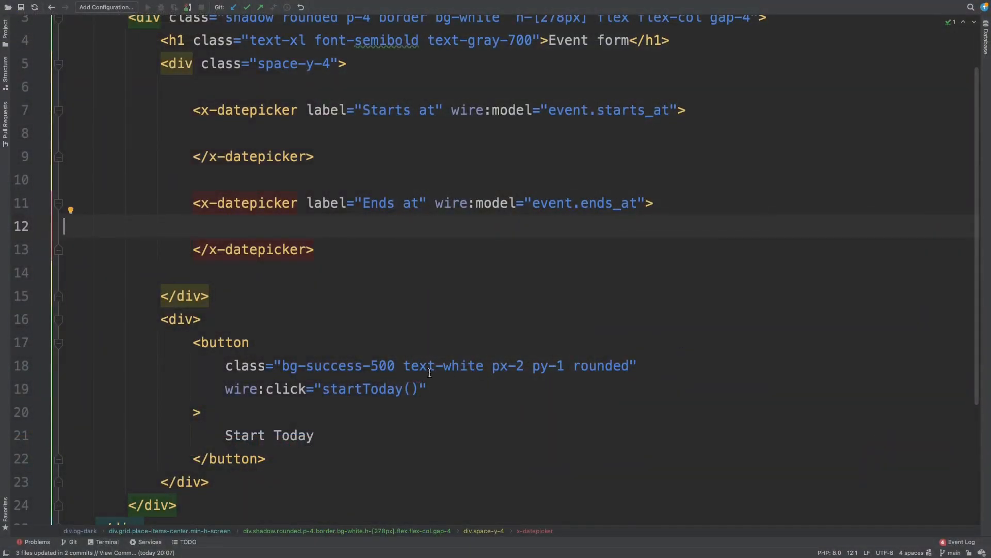
mouse_move(222, 389)
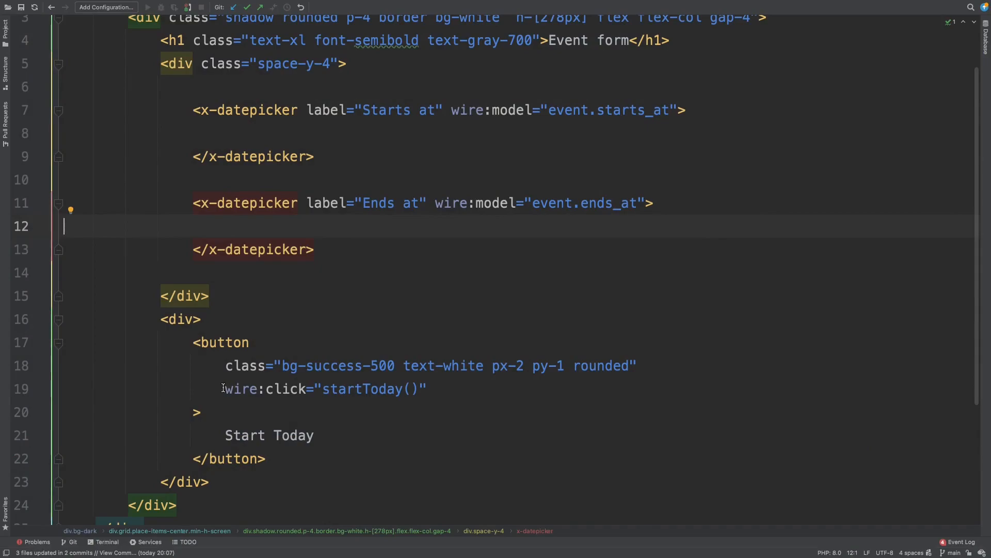
Follow the Start Today button's wire:click to the EventForm startToday() method.
double_click(240, 388)
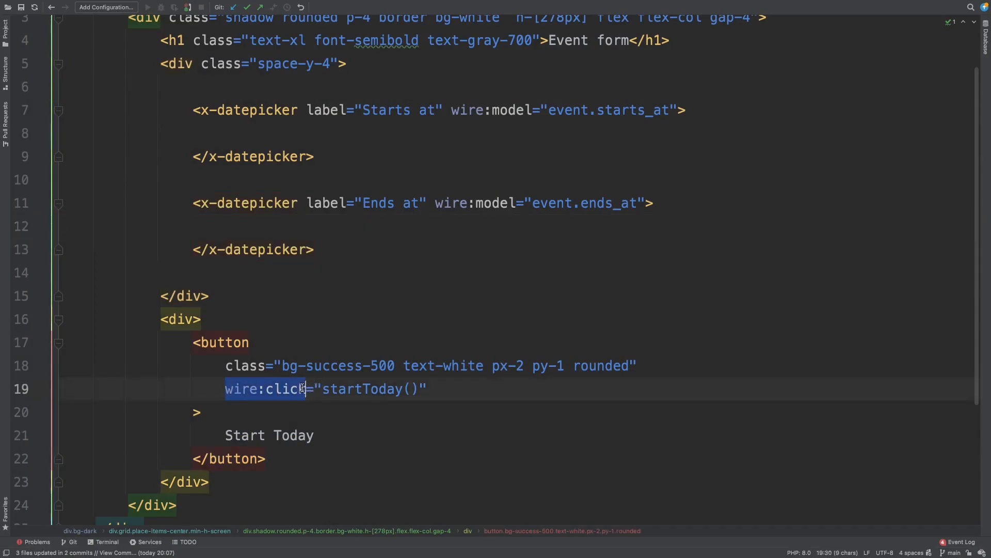
click(369, 389)
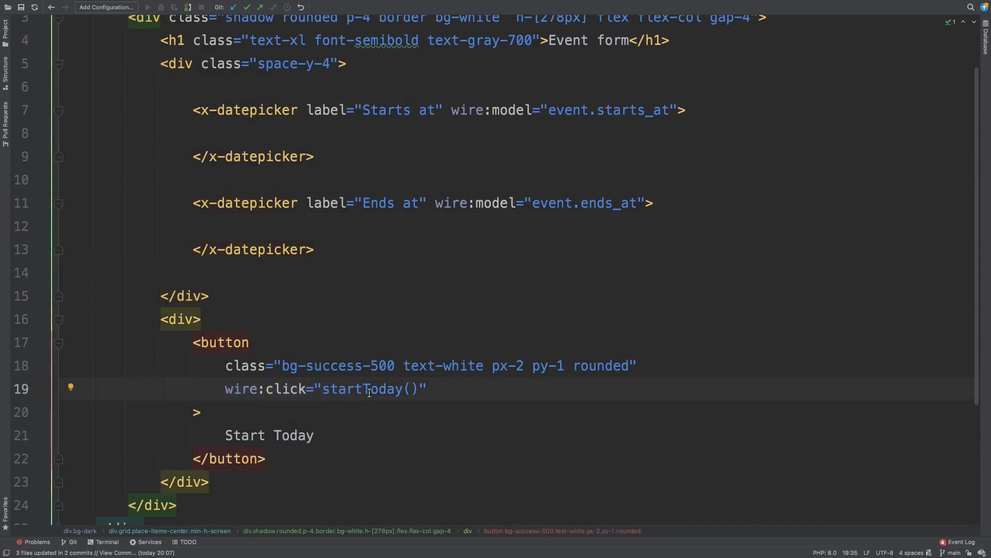
mouse_move(257, 164)
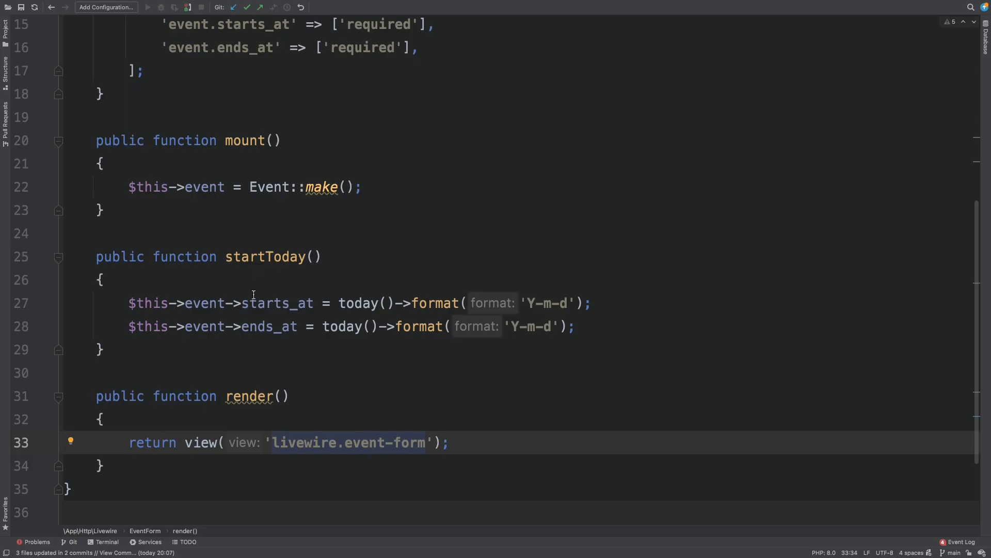
double_click(276, 302)
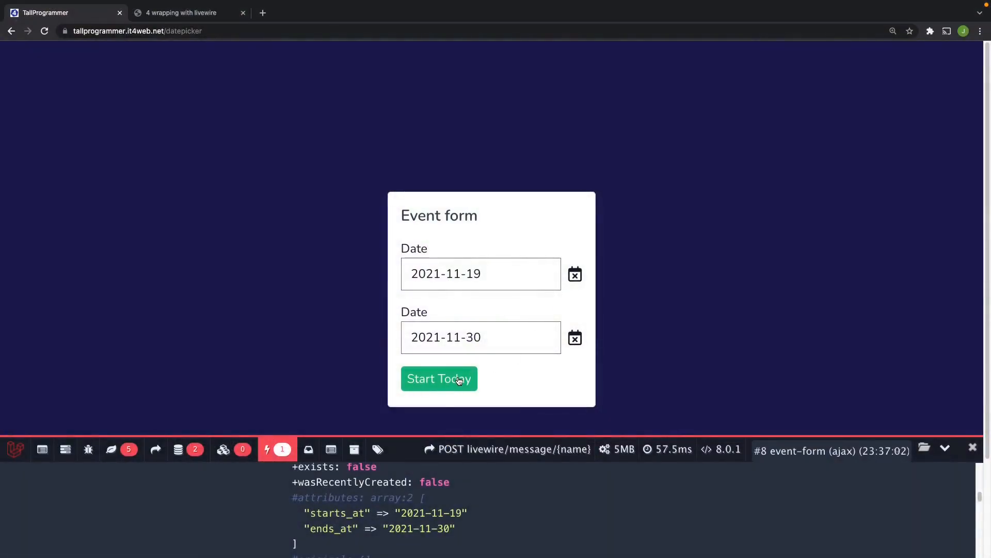
Click Start Today so both Date fields become 2021-11-25.
click(439, 378)
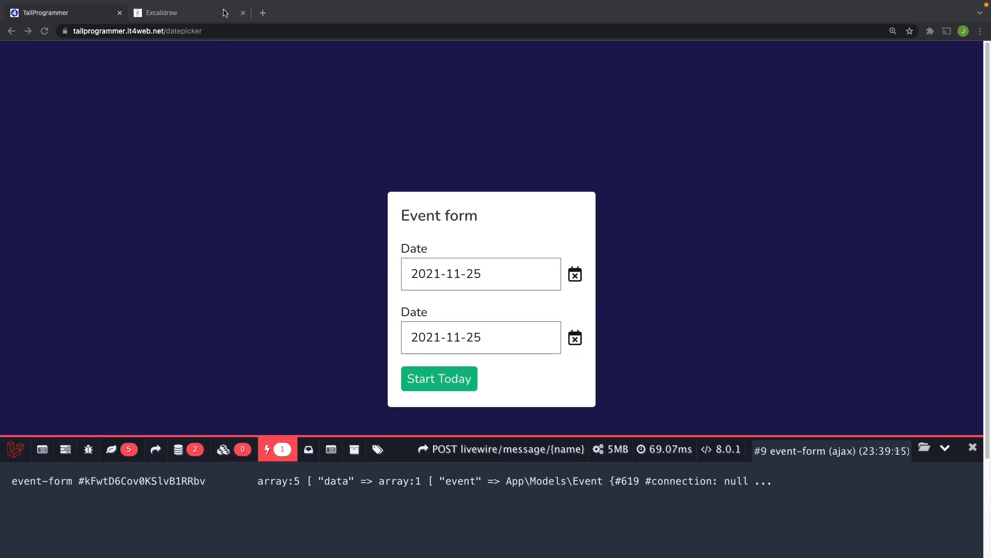
click(169, 12)
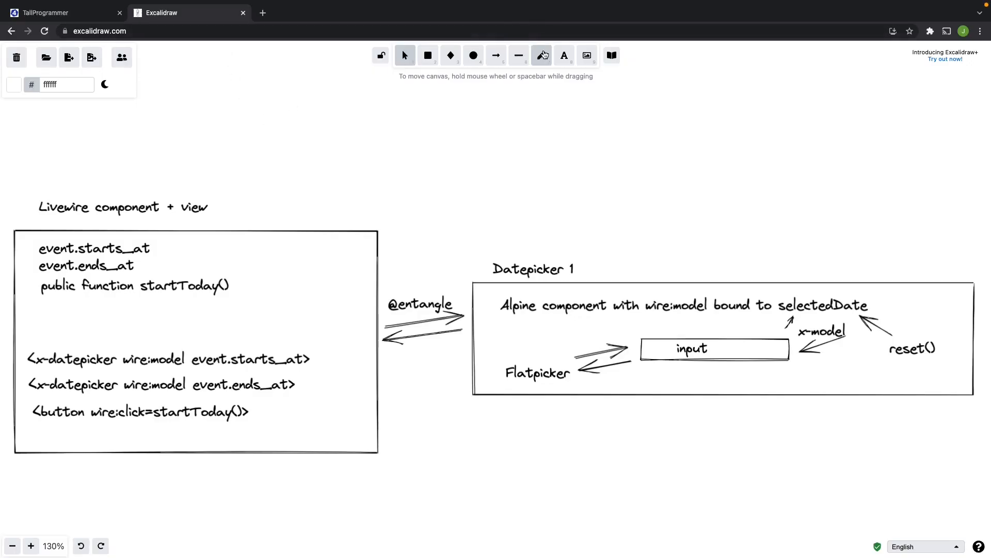
click(541, 55)
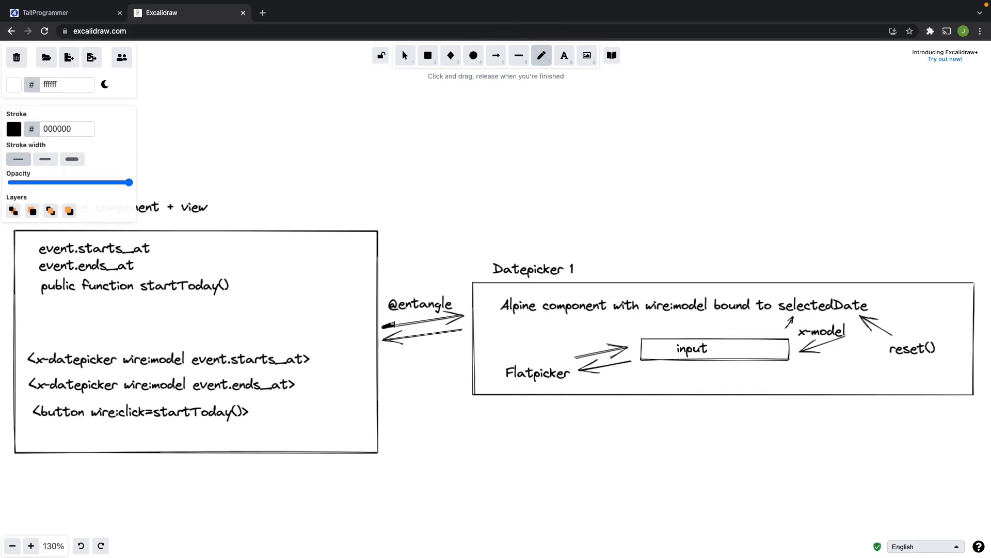
drag(383, 326, 465, 316)
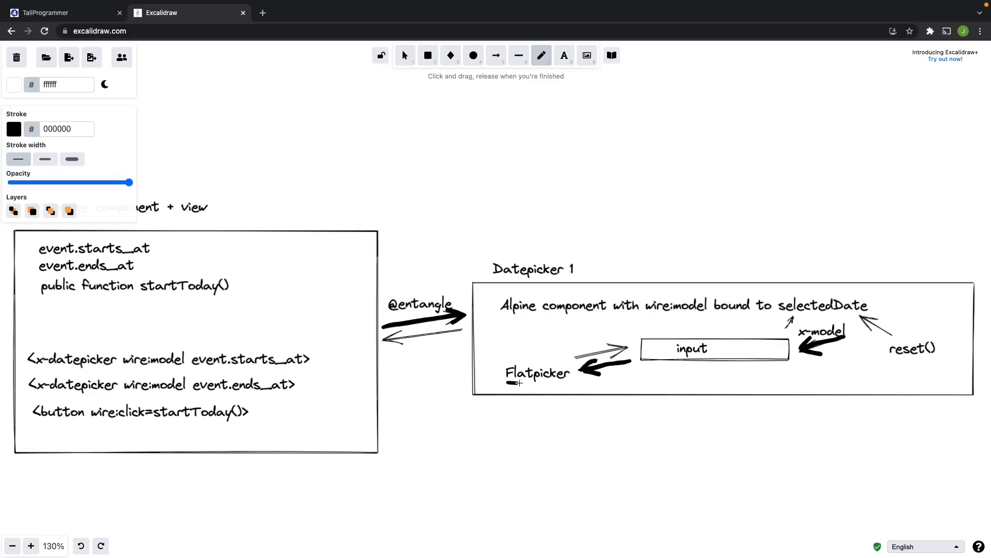
mouse_move(576, 356)
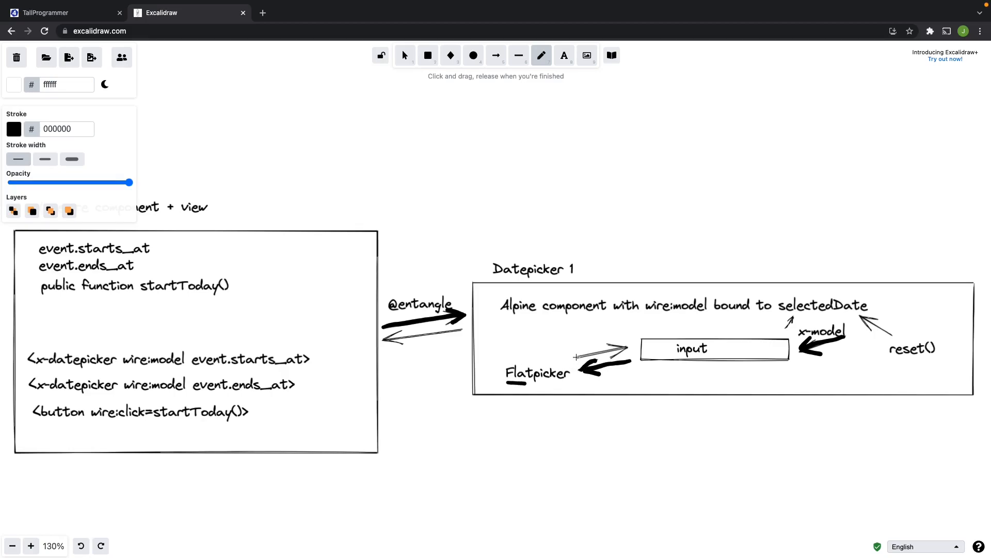